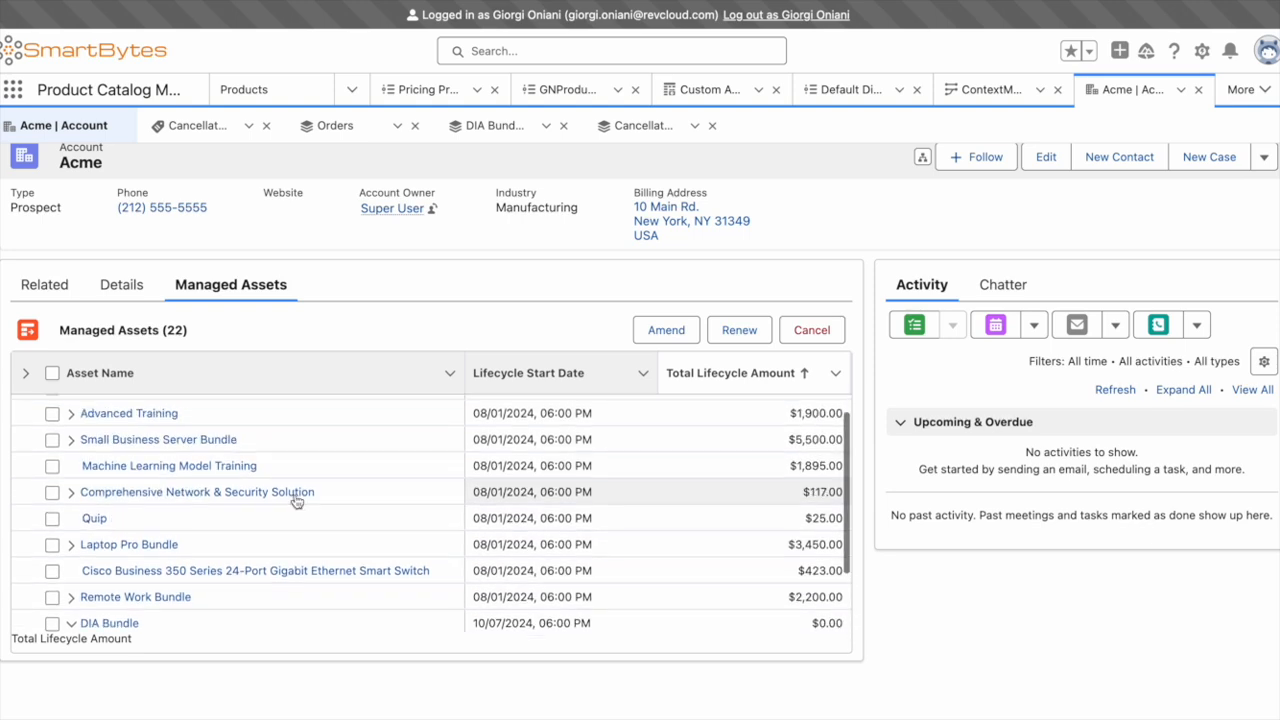
- Expand the DIA Bundle subscription to list Installation Services, TP-Link AX3000 and Asus Rapture GT-BE98
{"action": "scroll", "scroll_direction": "down", "scroll_amount": 3}
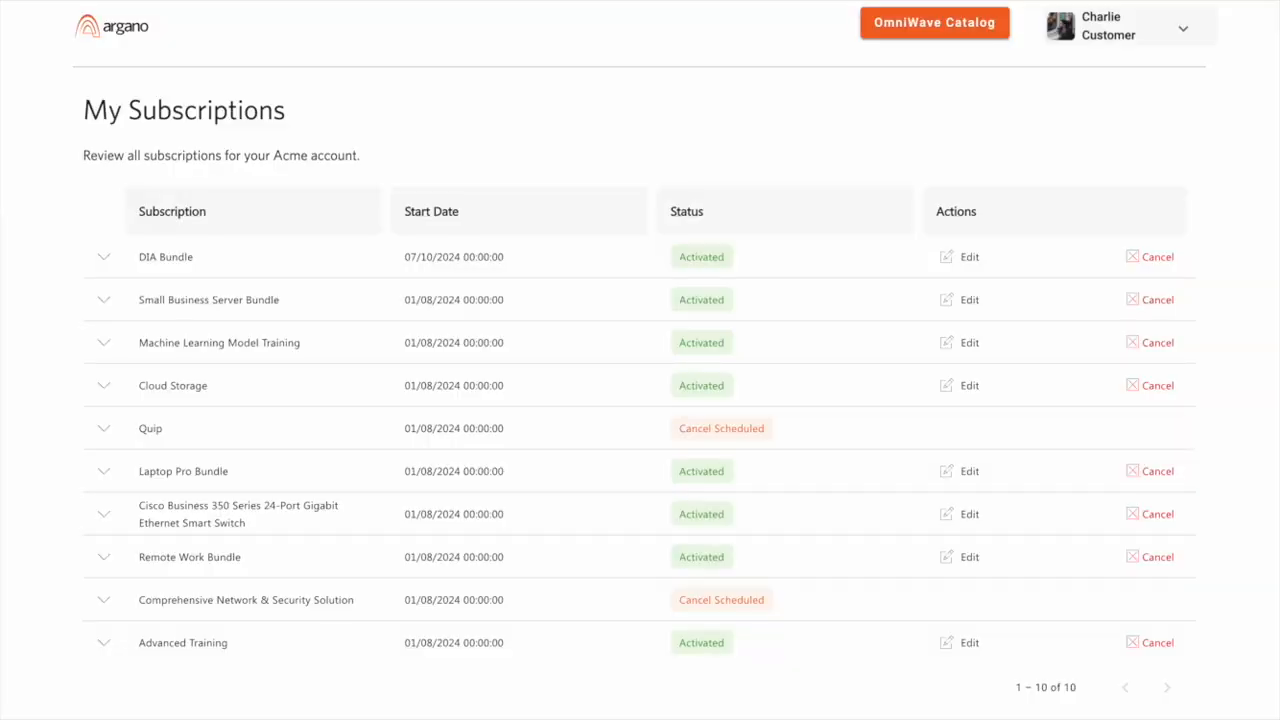
{"action": "mouse_move", "coordinate": [464, 96]}
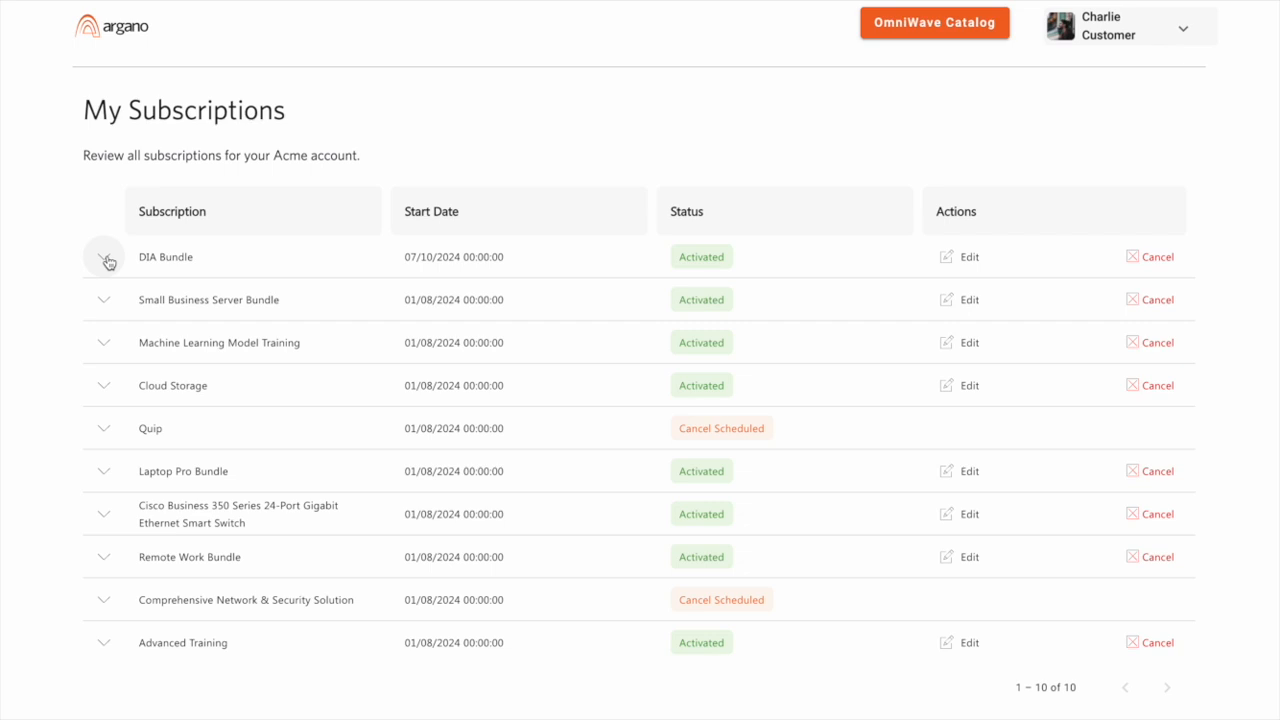
{"action": "left_click", "coordinate": [104, 258]}
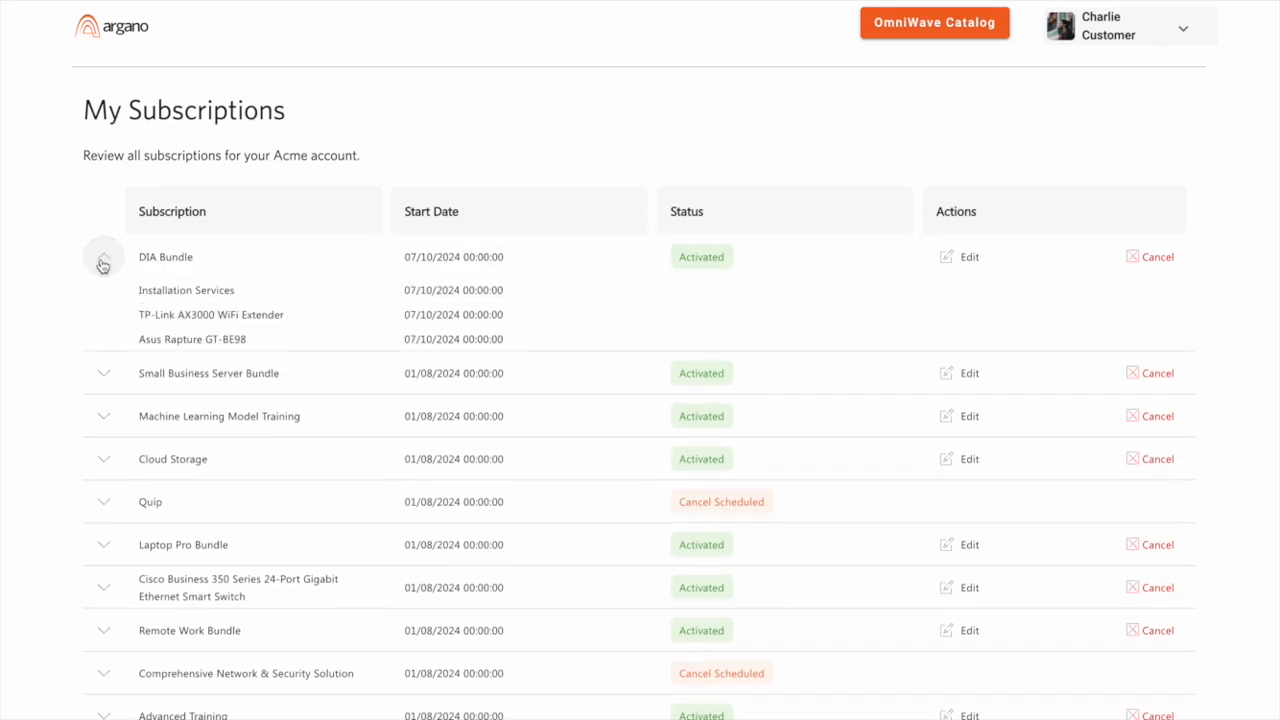
{"action": "left_click", "coordinate": [104, 256]}
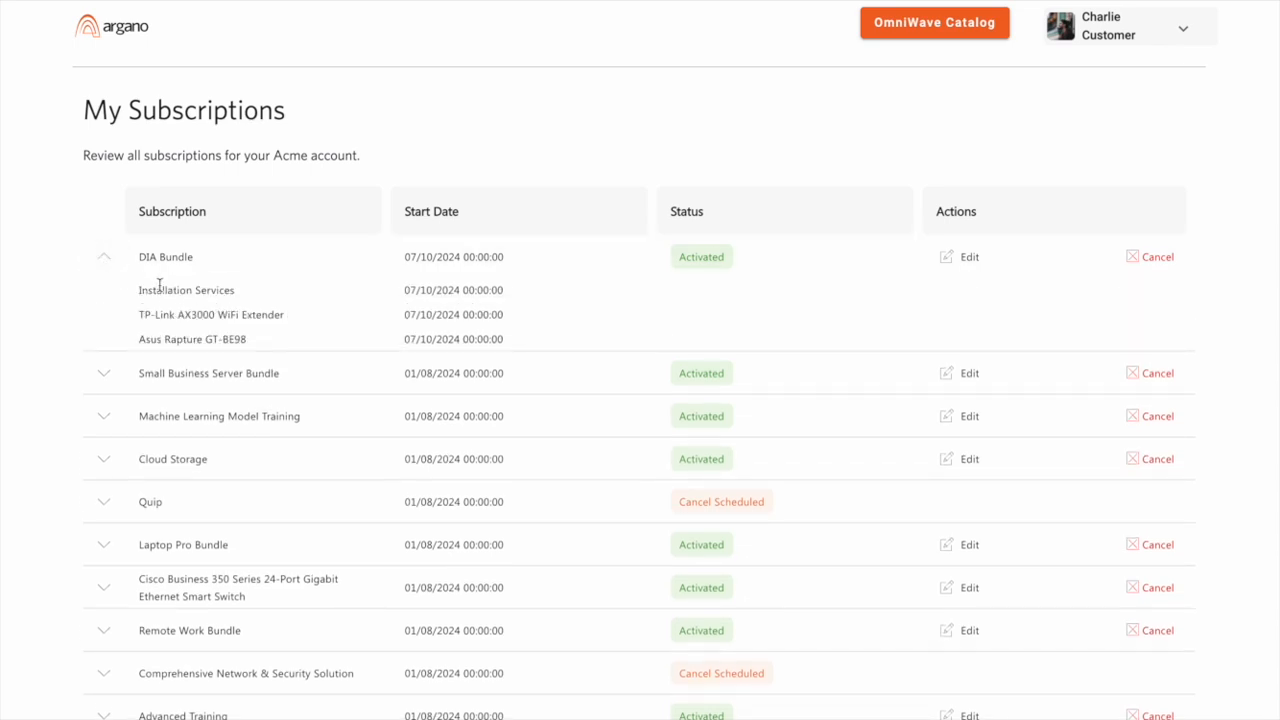
{"action": "mouse_move", "coordinate": [390, 356]}
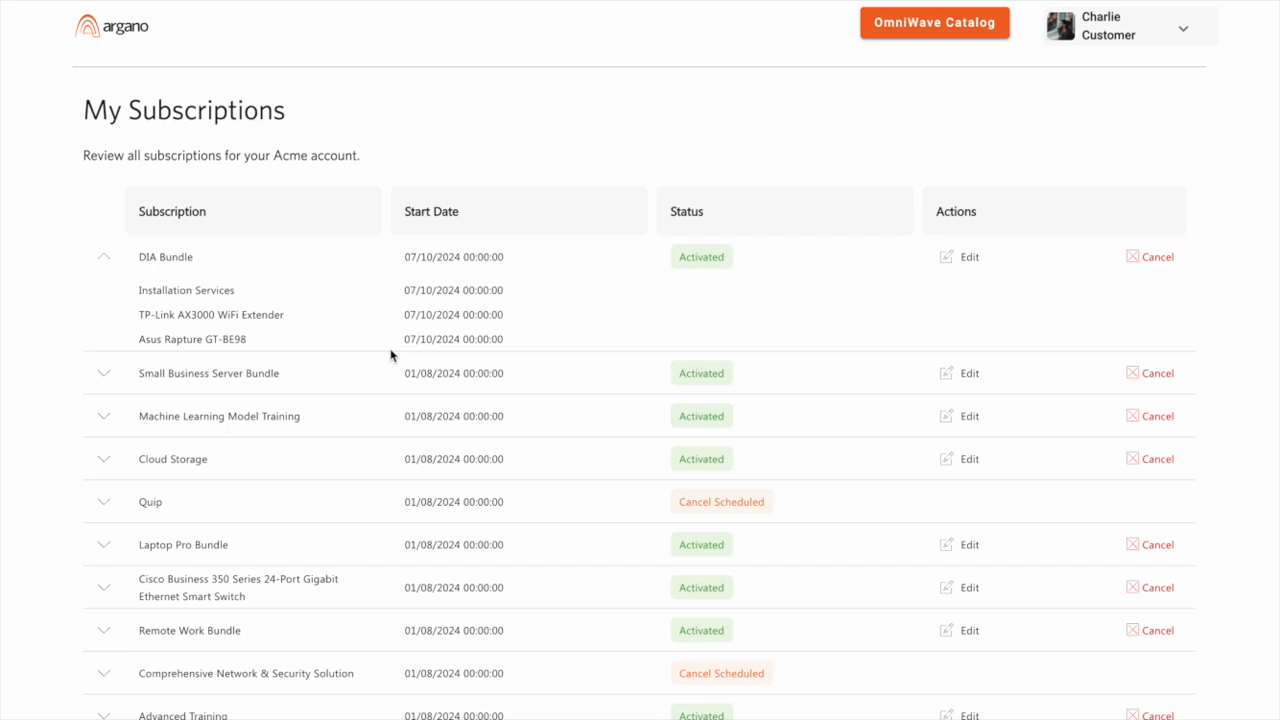
{"action": "mouse_move", "coordinate": [958, 308]}
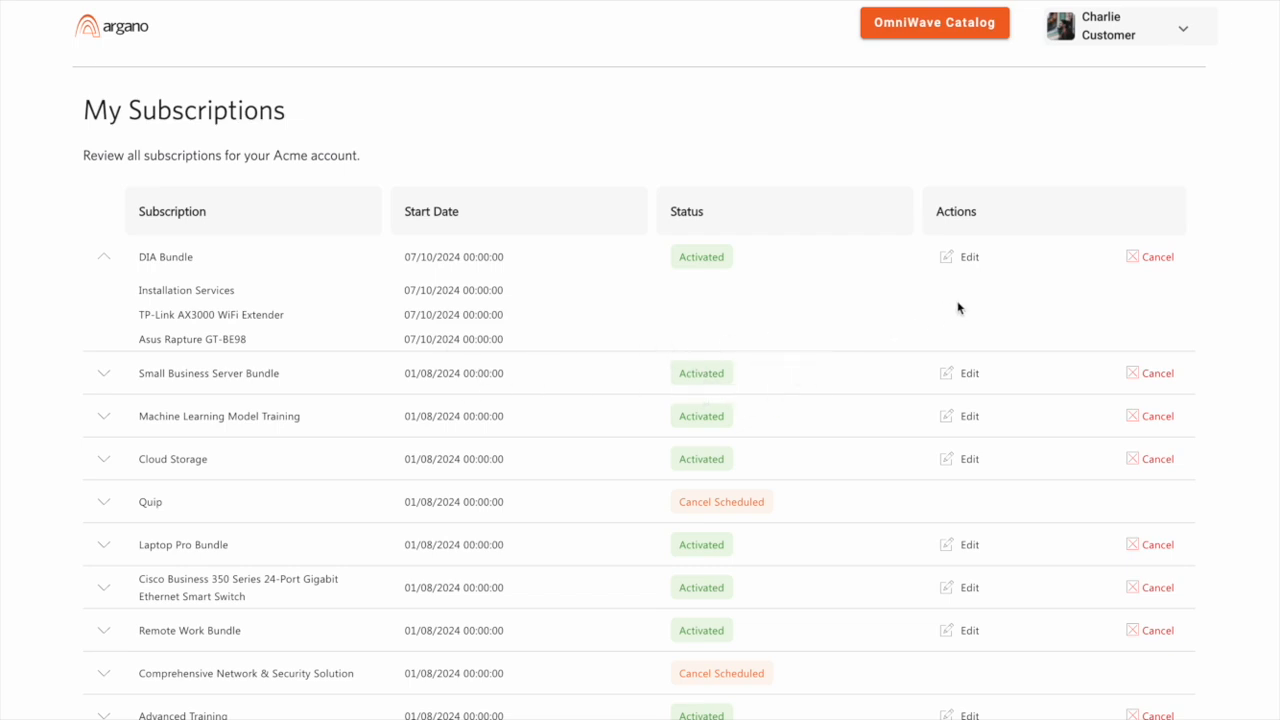
{"action": "mouse_move", "coordinate": [946, 264]}
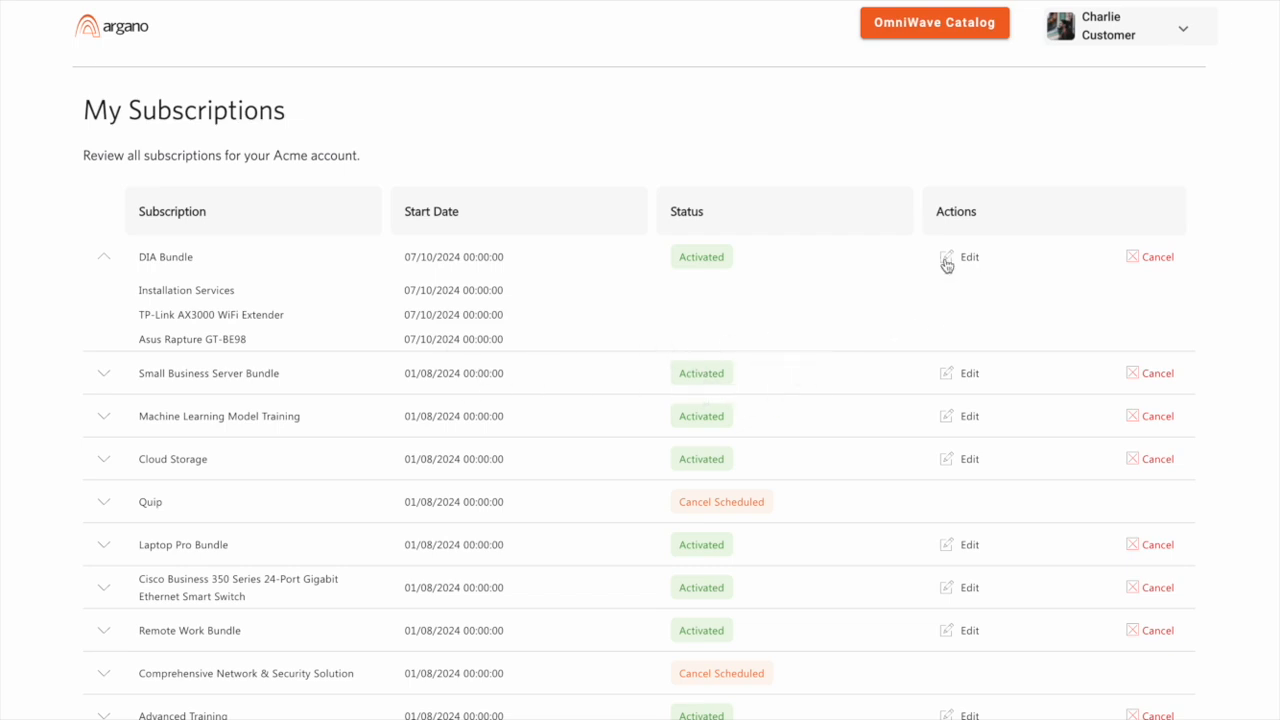
- Edit the DIA Bundle, add the Fortinet Firewall 60F optional add-on for a $500 total, and continue to Mandatory Install
{"action": "left_click", "coordinate": [966, 256]}
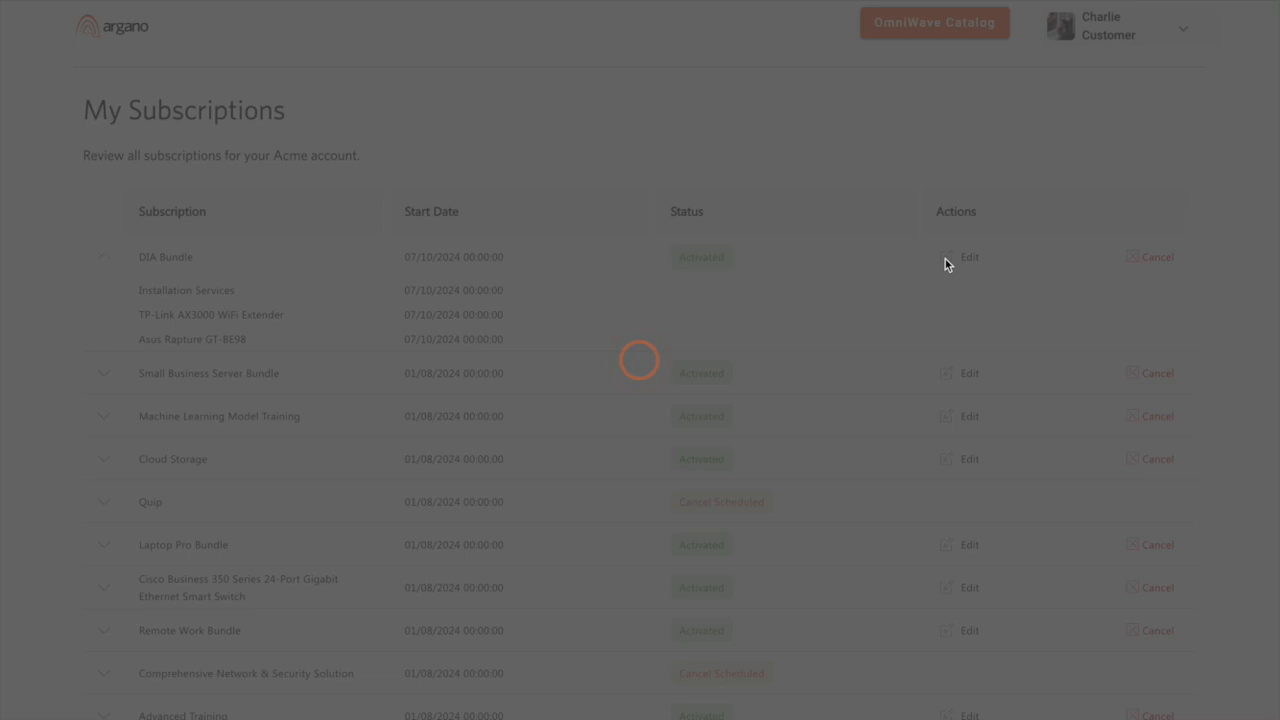
{"action": "left_click", "coordinate": [964, 256]}
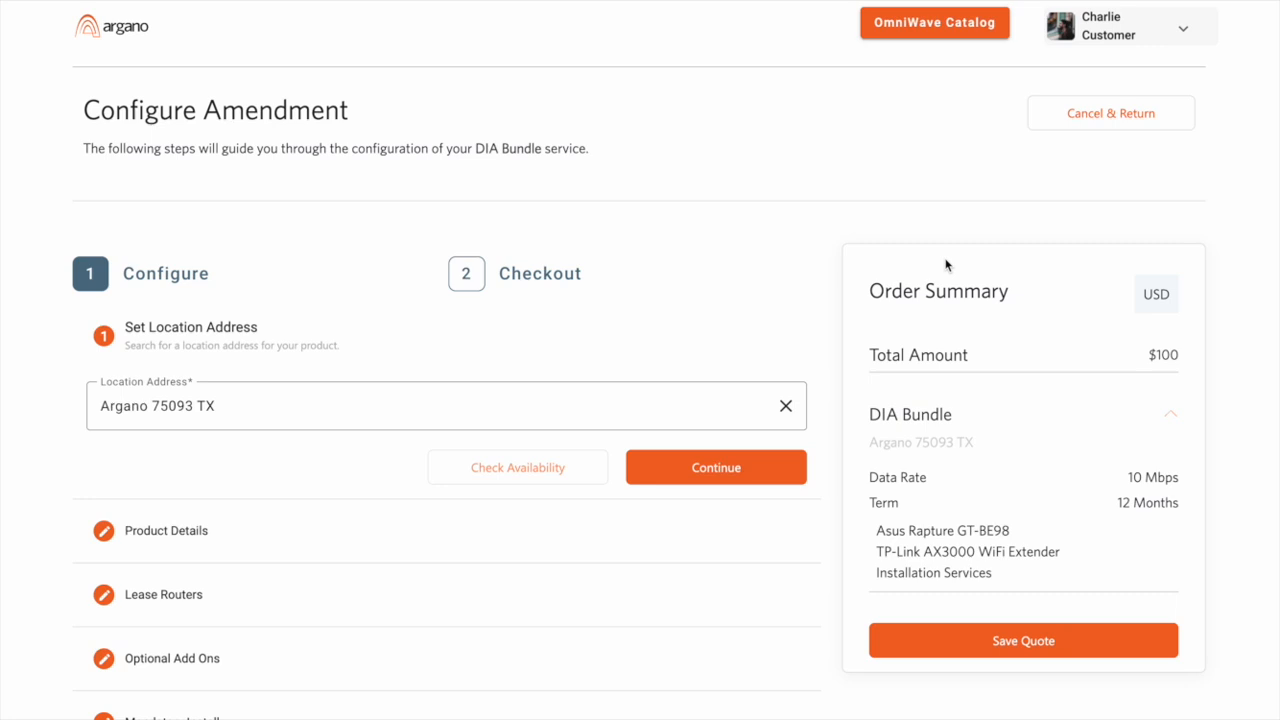
{"action": "mouse_move", "coordinate": [904, 270]}
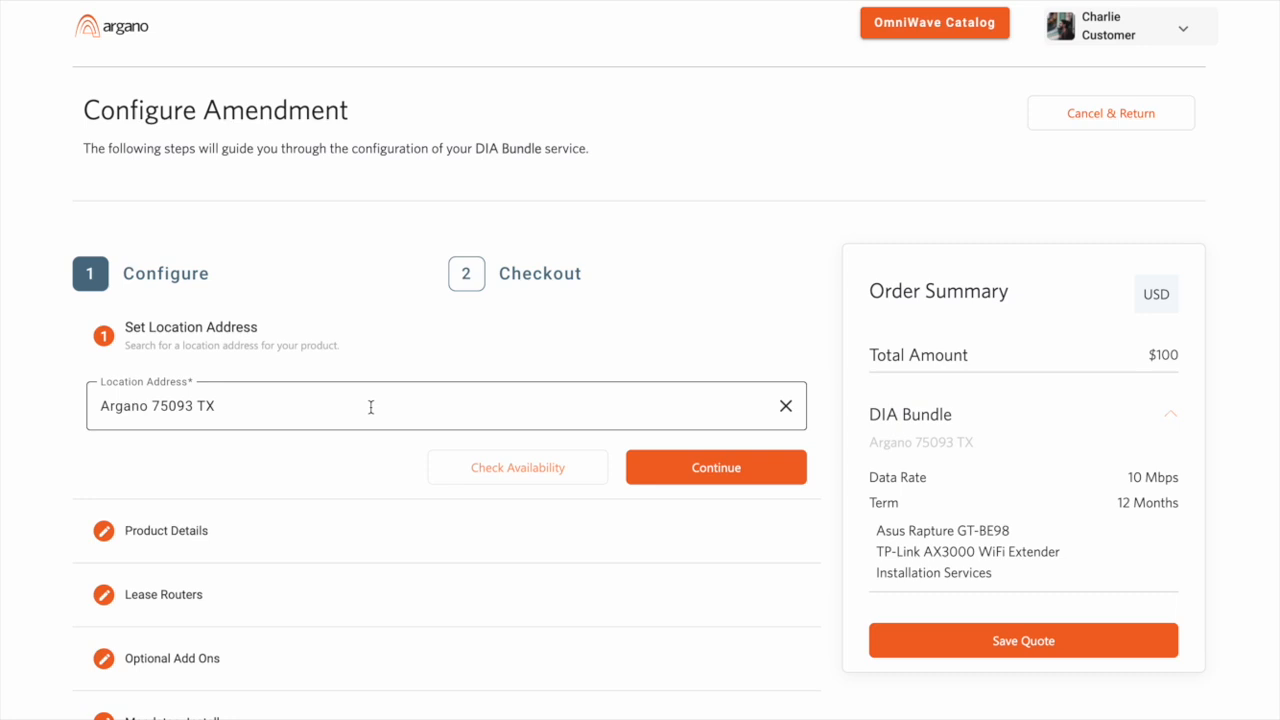
{"action": "scroll", "scroll_direction": "down", "scroll_amount": 3}
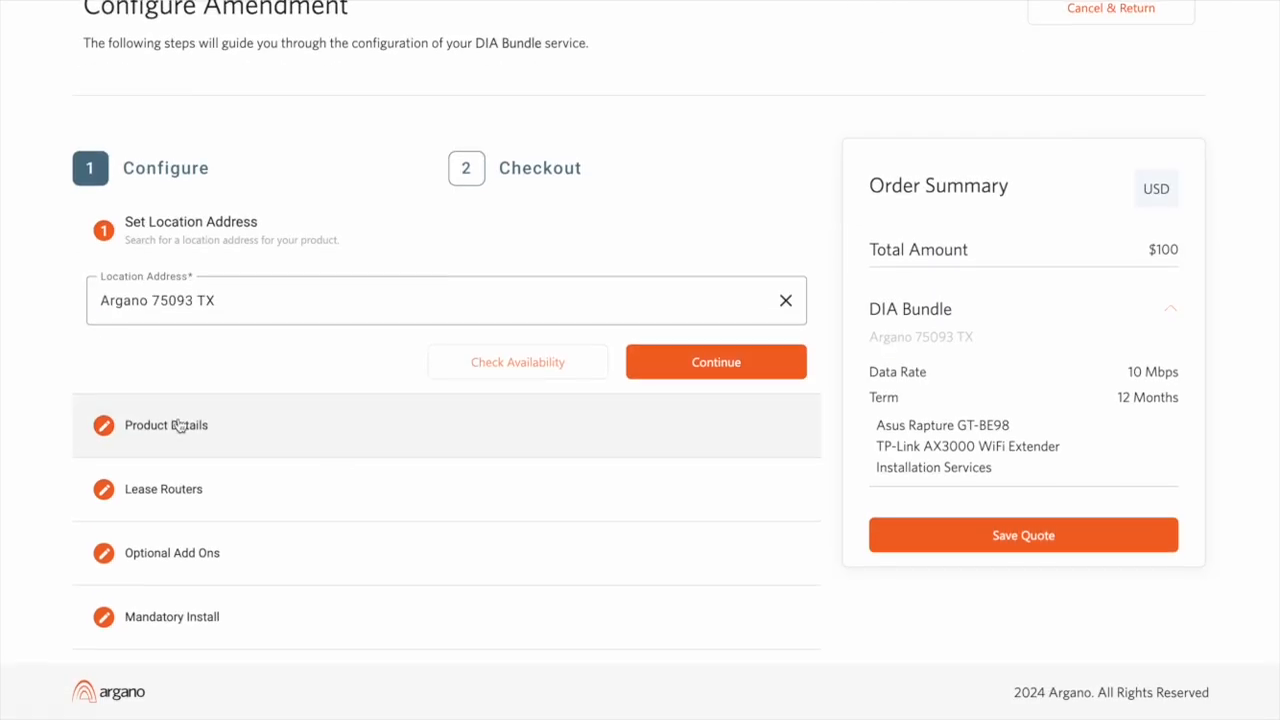
{"action": "left_click", "coordinate": [166, 424]}
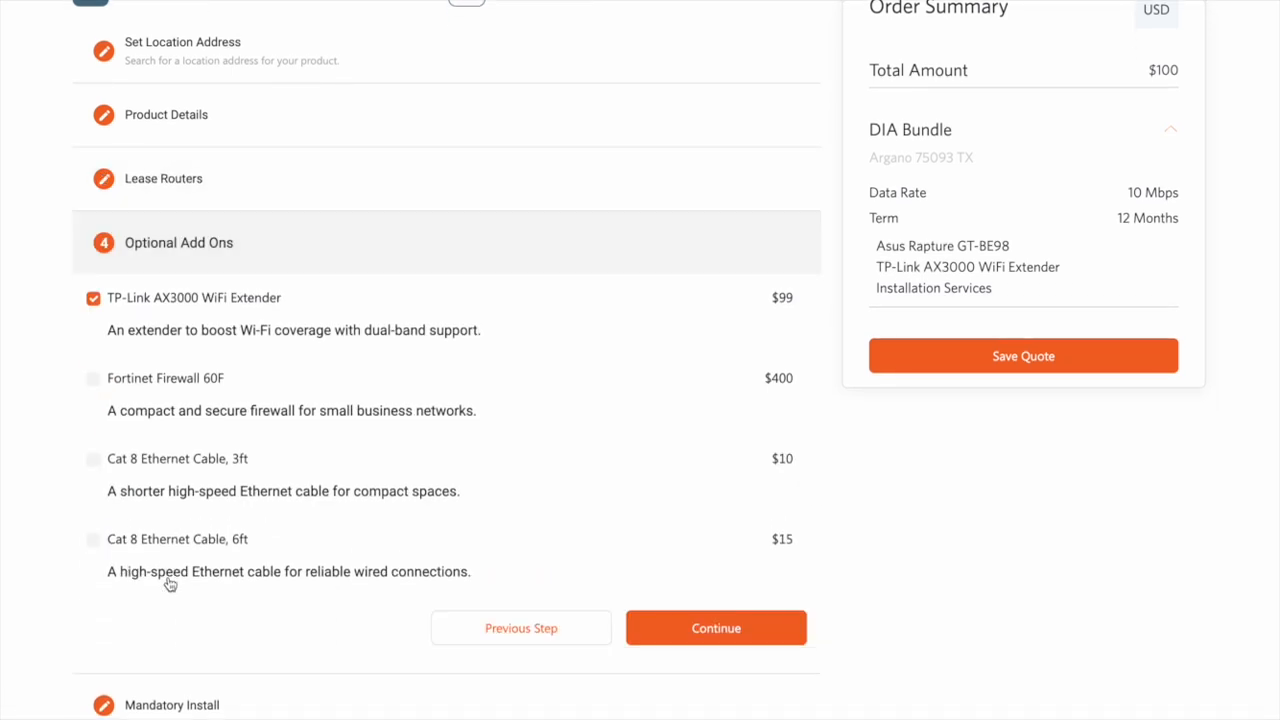
{"action": "left_click", "coordinate": [92, 378]}
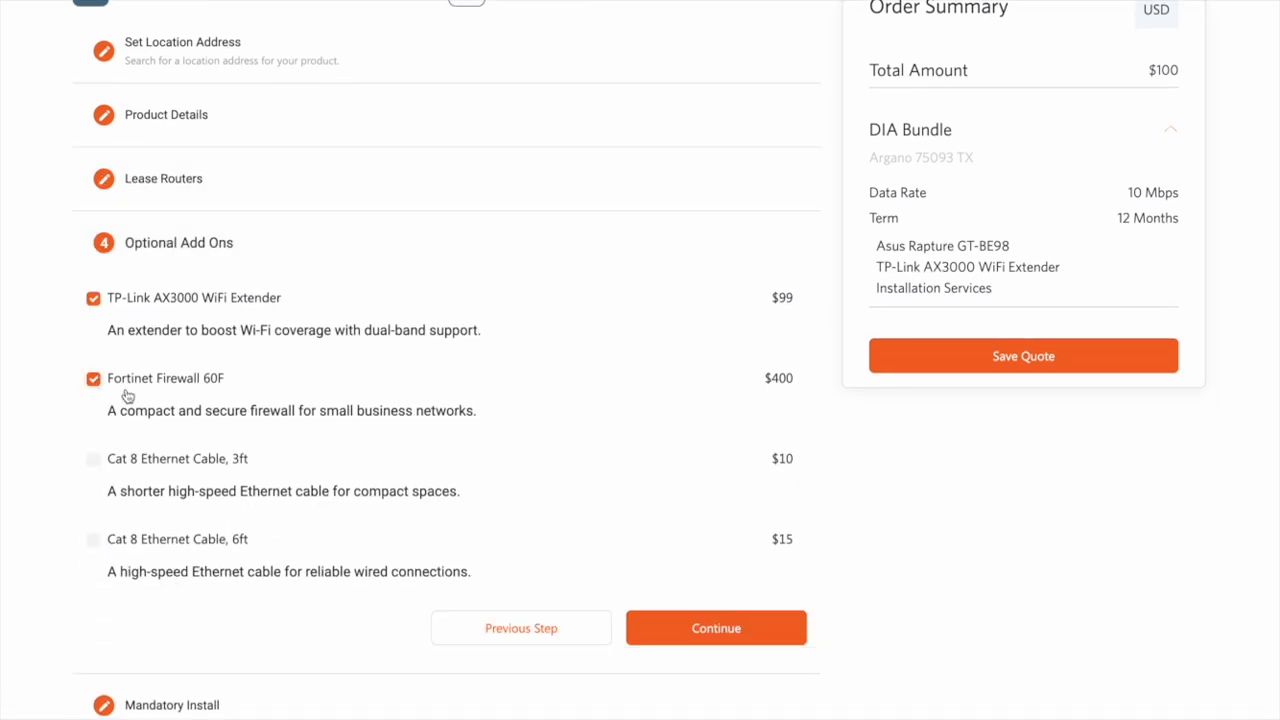
{"action": "left_click", "coordinate": [716, 628]}
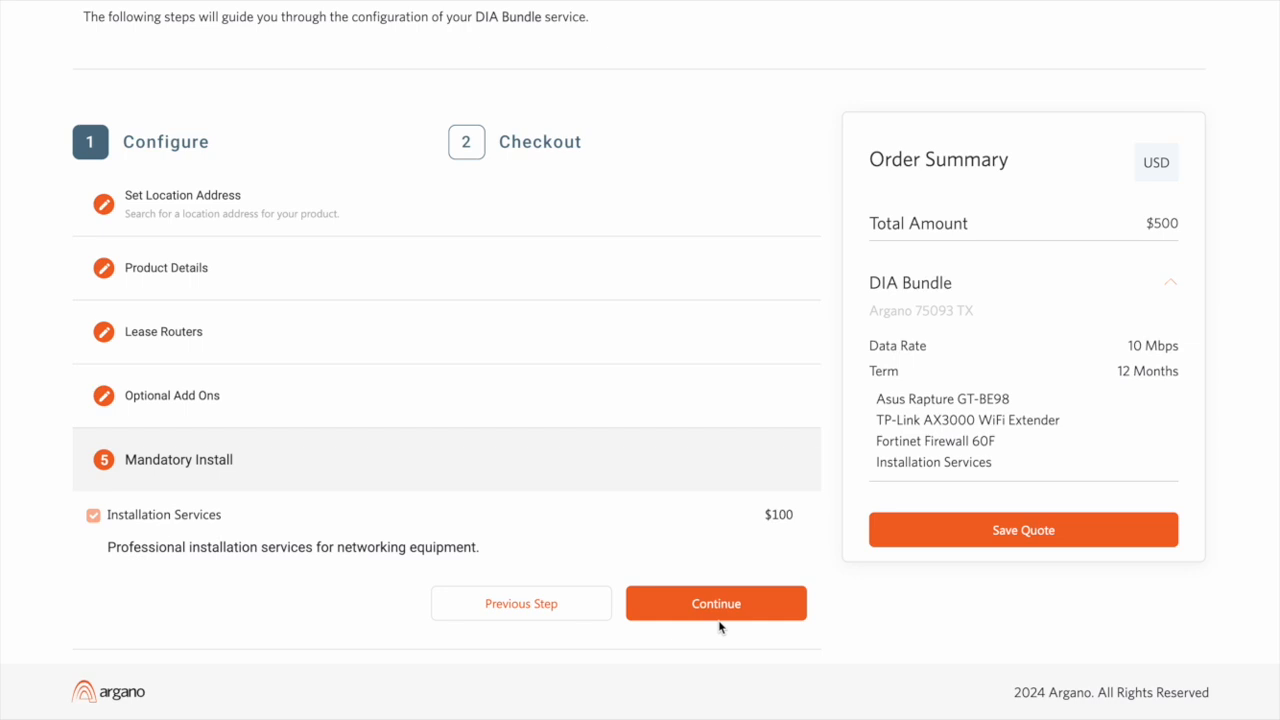
{"action": "mouse_move", "coordinate": [716, 604]}
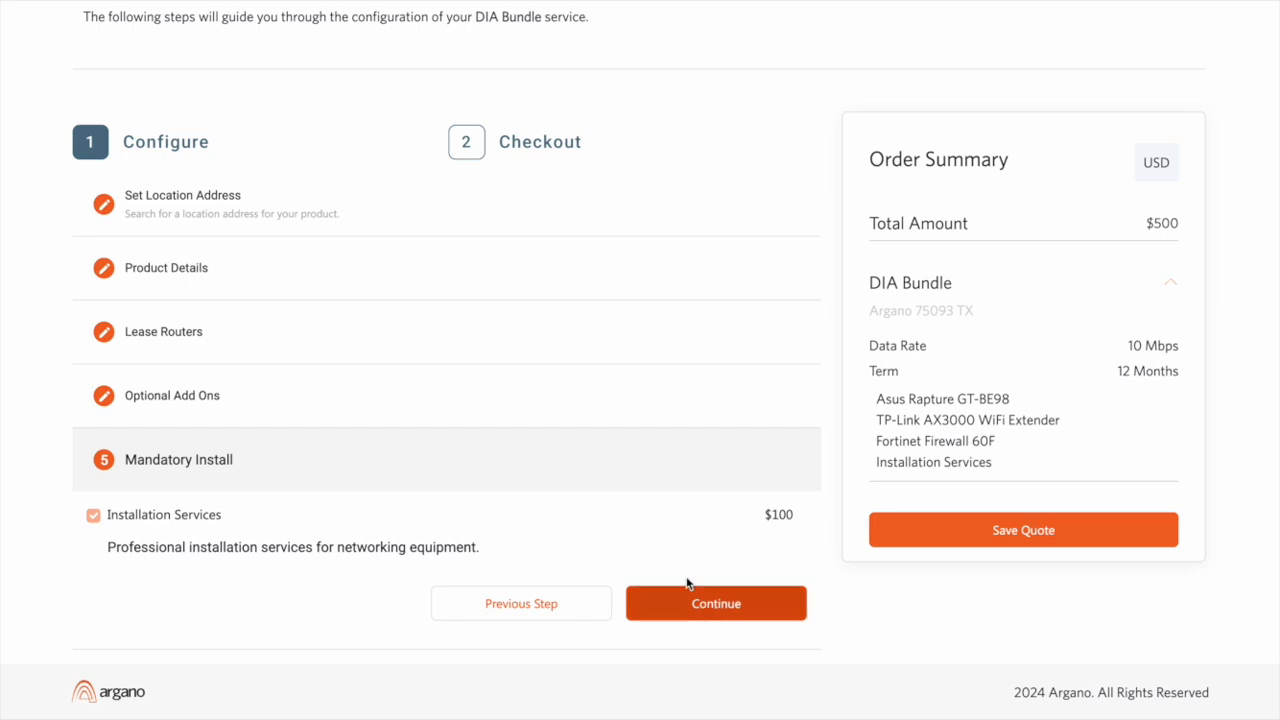
{"action": "mouse_move", "coordinate": [1122, 224]}
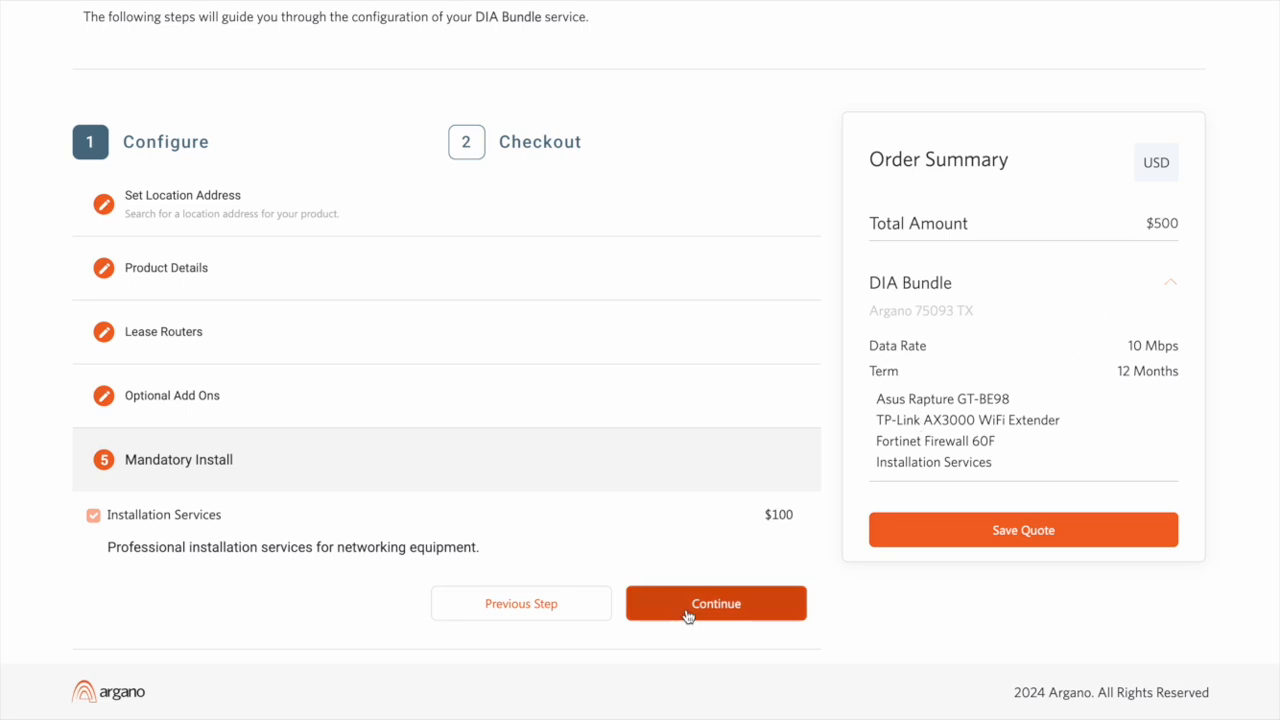
- Check out, accept the terms, place order 00000586 and go to My Orders
{"action": "left_click", "coordinate": [716, 604]}
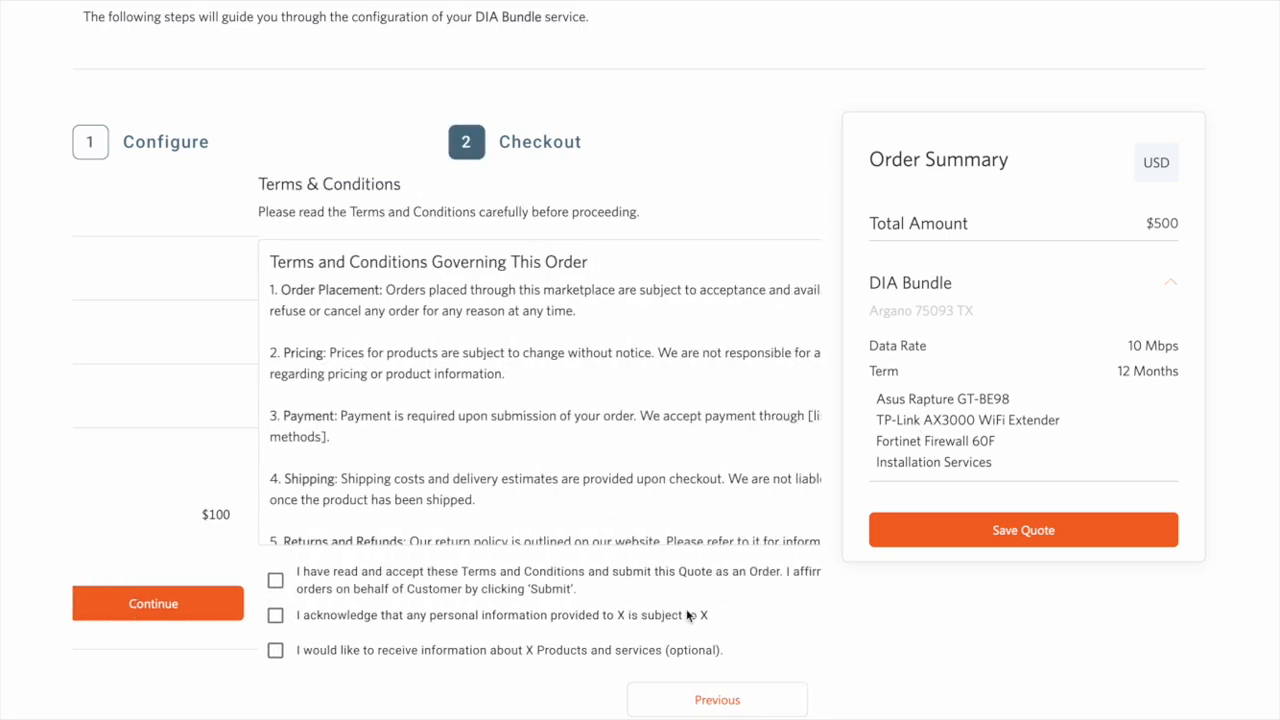
{"action": "left_click", "coordinate": [276, 580]}
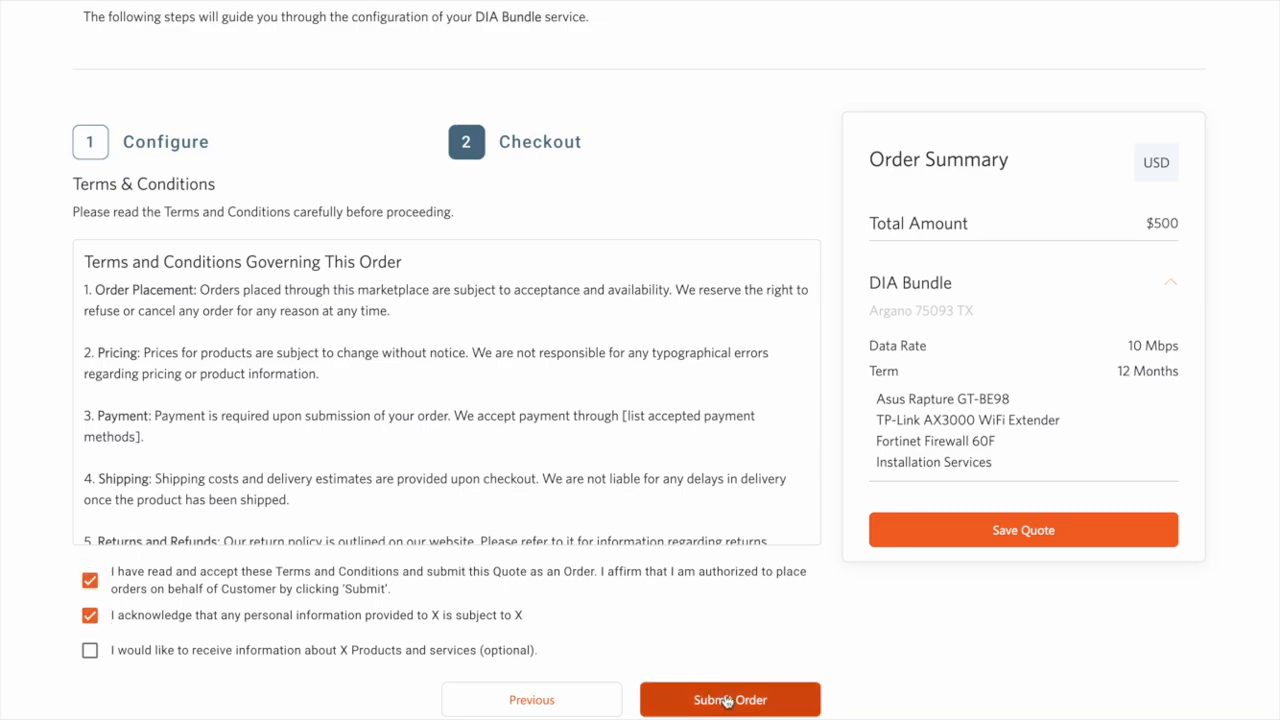
{"action": "left_click", "coordinate": [730, 700]}
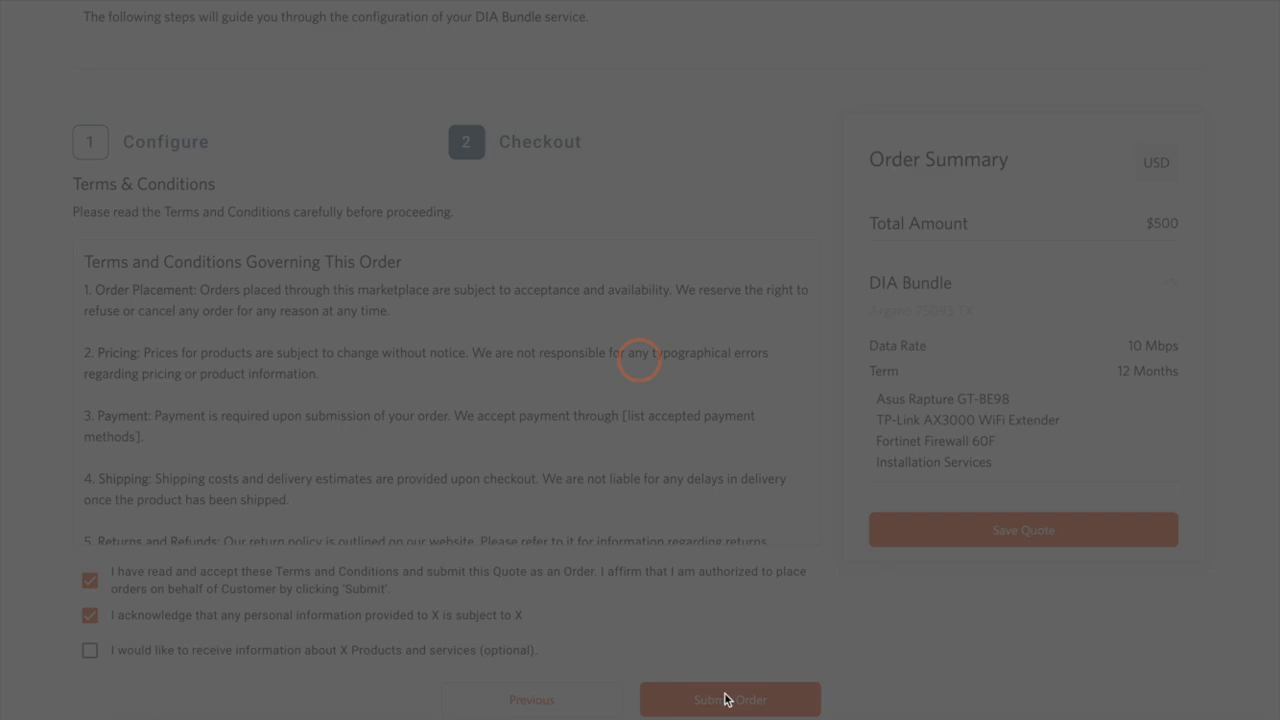
{"action": "left_click", "coordinate": [730, 700]}
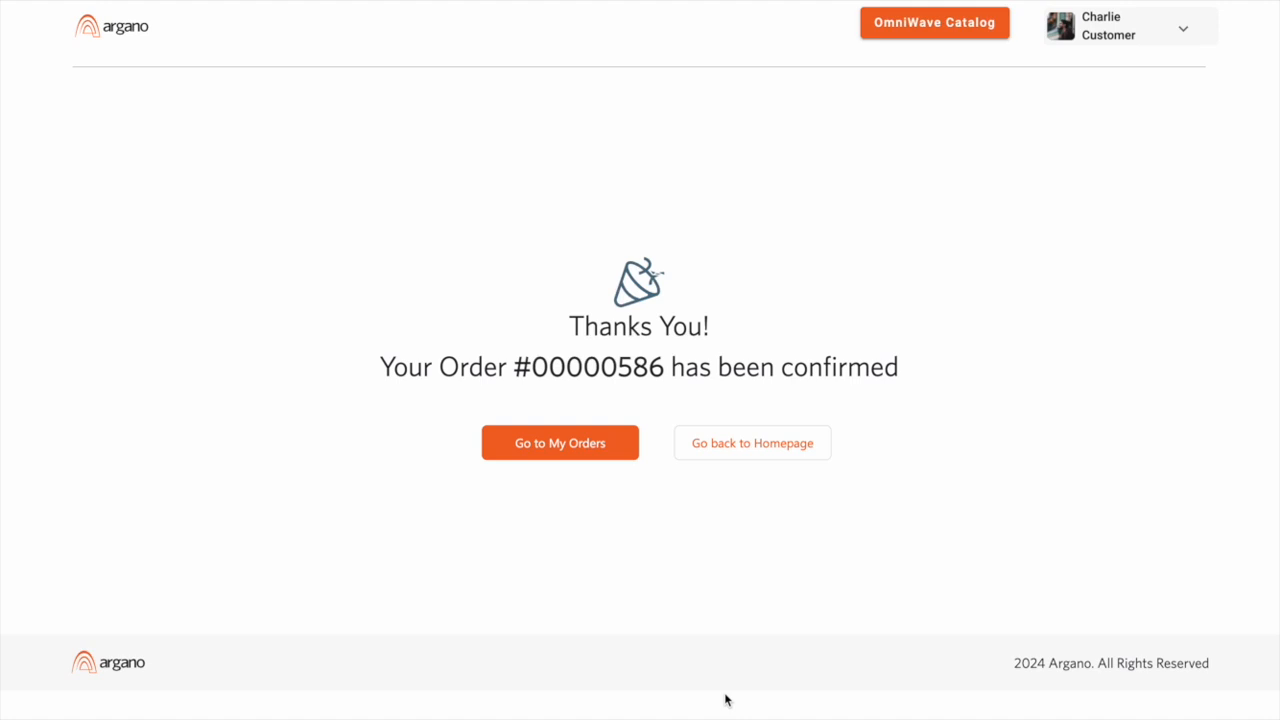
{"action": "mouse_move", "coordinate": [560, 444]}
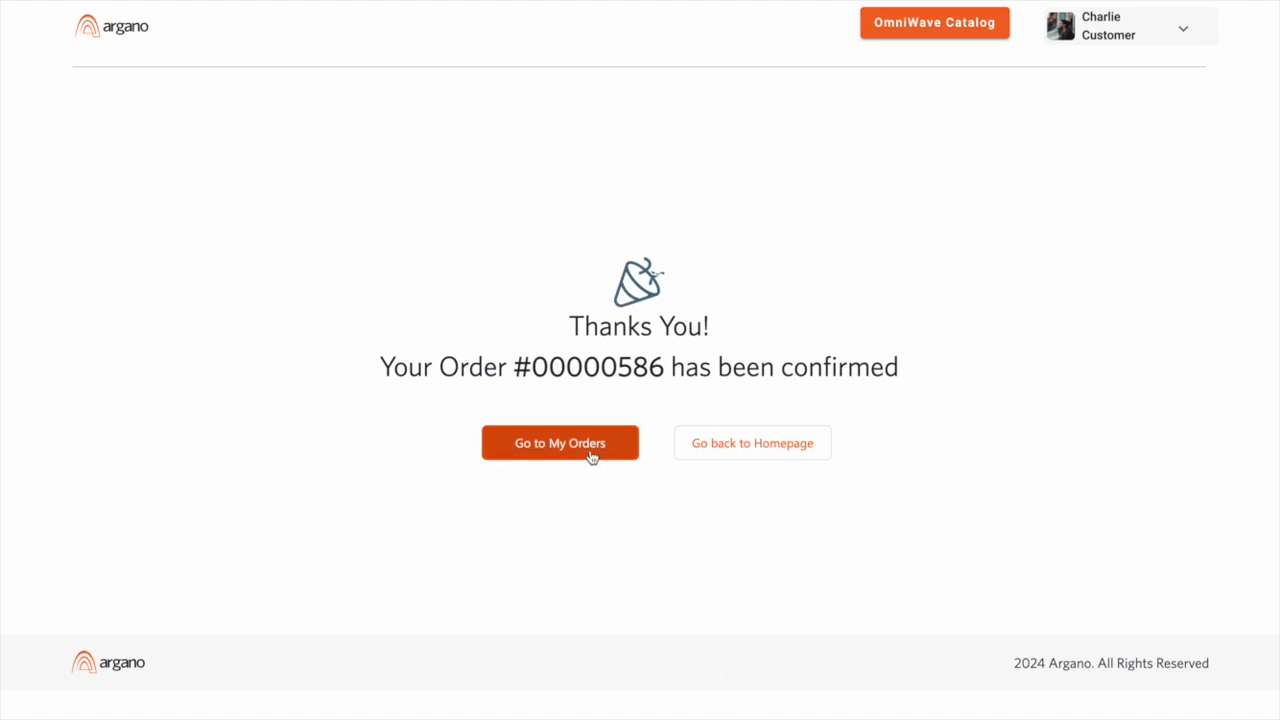
{"action": "left_click", "coordinate": [560, 444]}
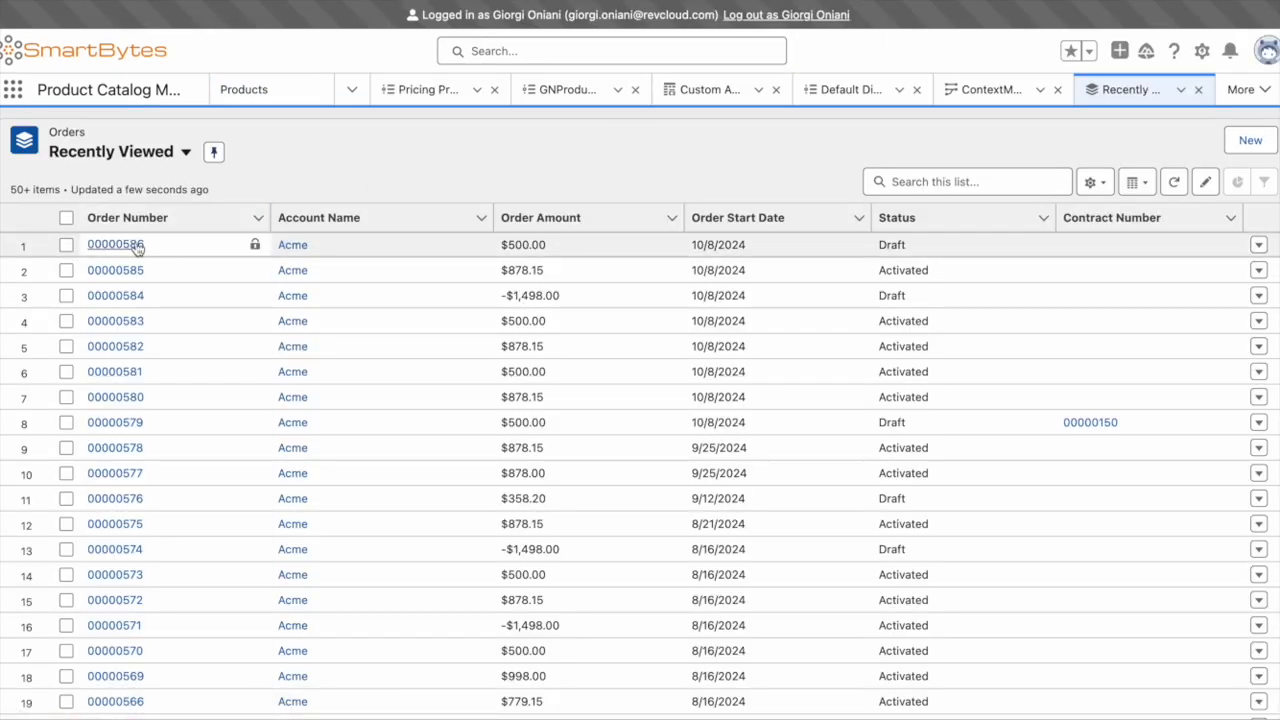
- View order 00000586's five DIA Bundle lines including Fortinet Firewall and mark the order Activated
{"action": "left_click", "coordinate": [116, 244]}
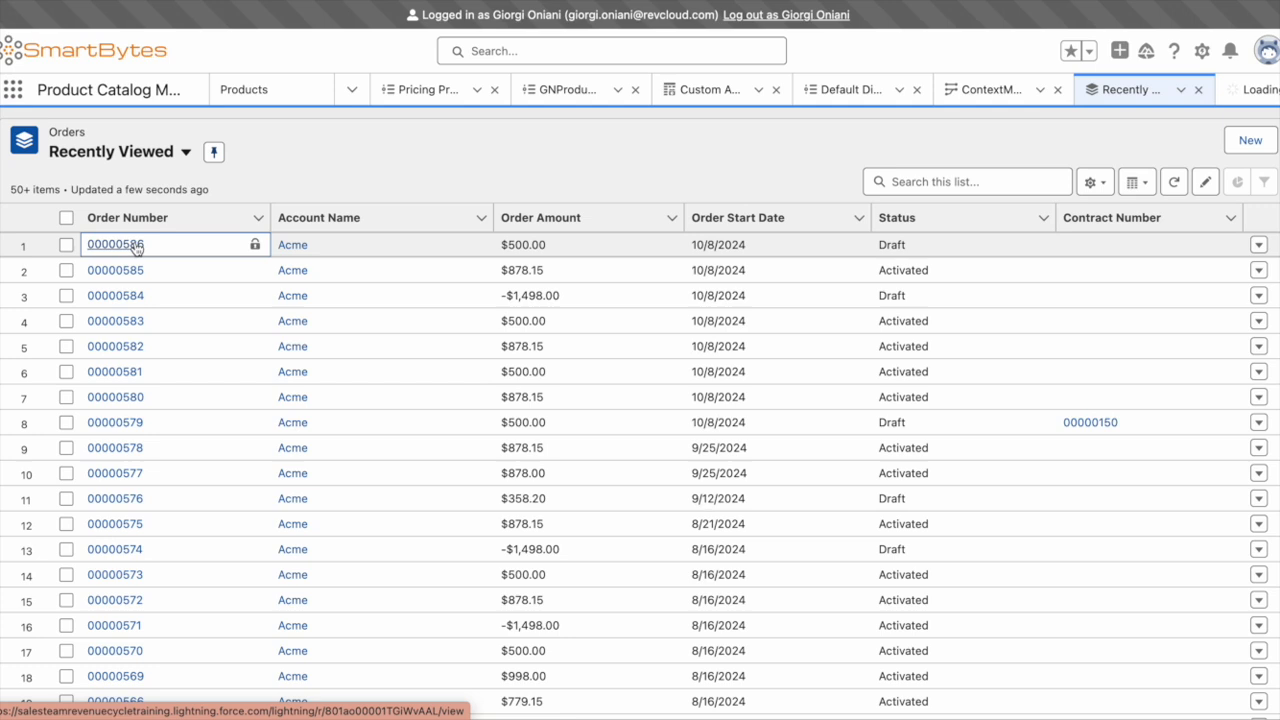
{"action": "left_click", "coordinate": [116, 244]}
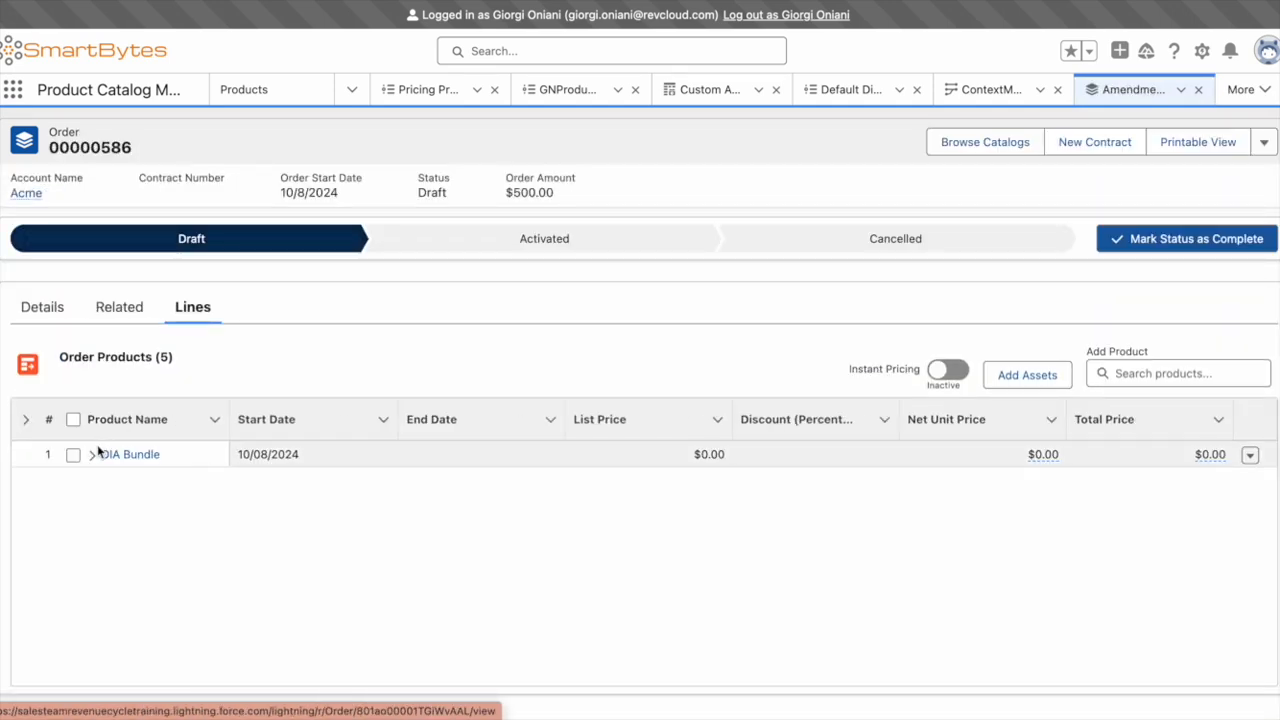
{"action": "left_click", "coordinate": [92, 454]}
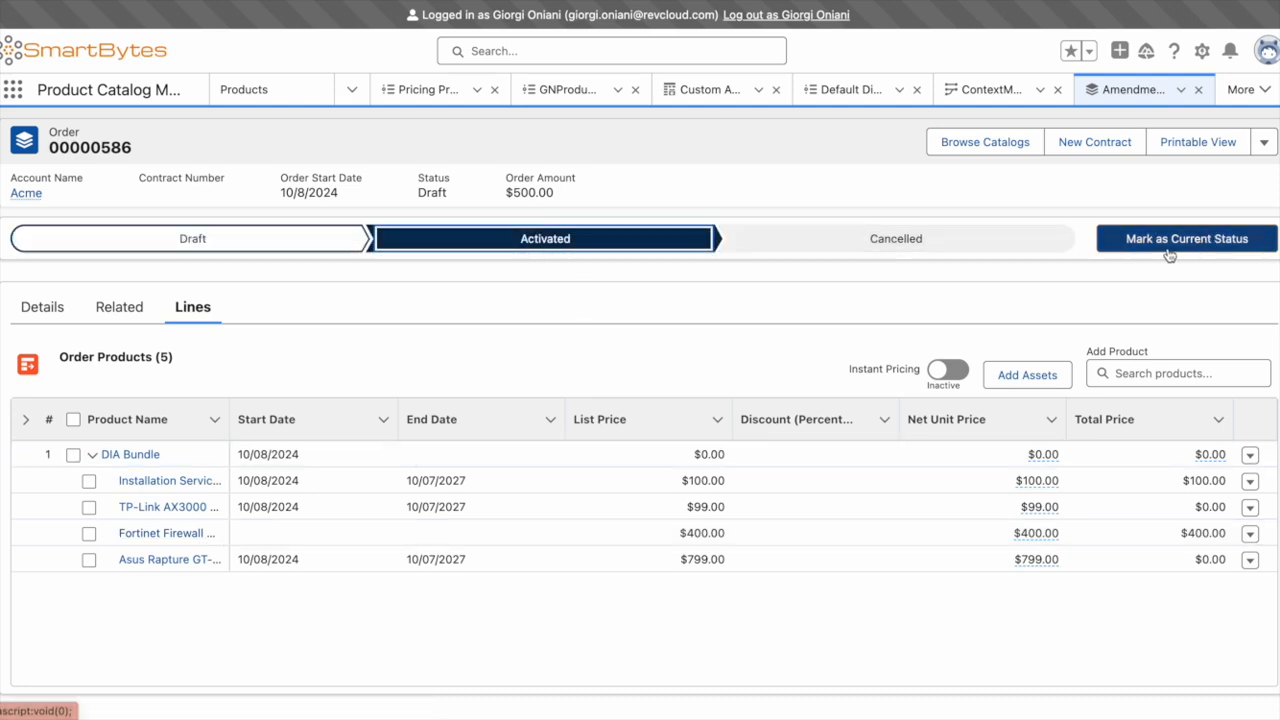
{"action": "left_click", "coordinate": [1186, 238]}
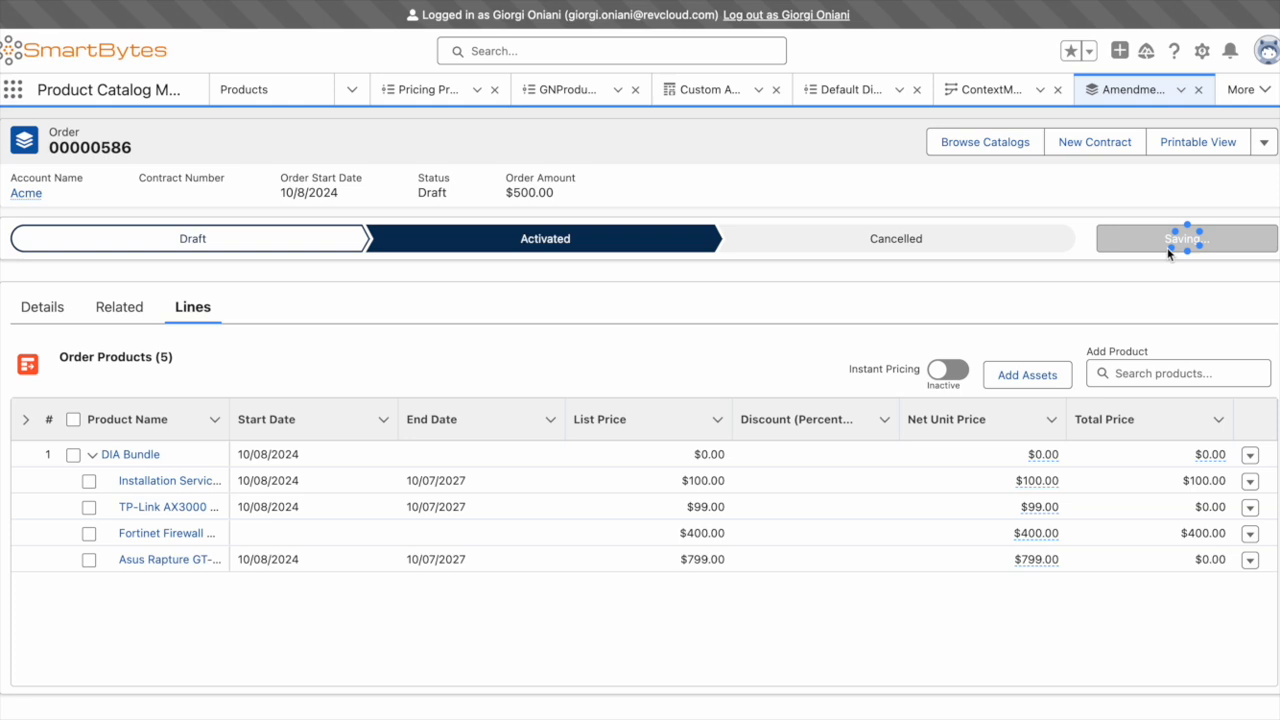
{"action": "left_click", "coordinate": [1186, 238]}
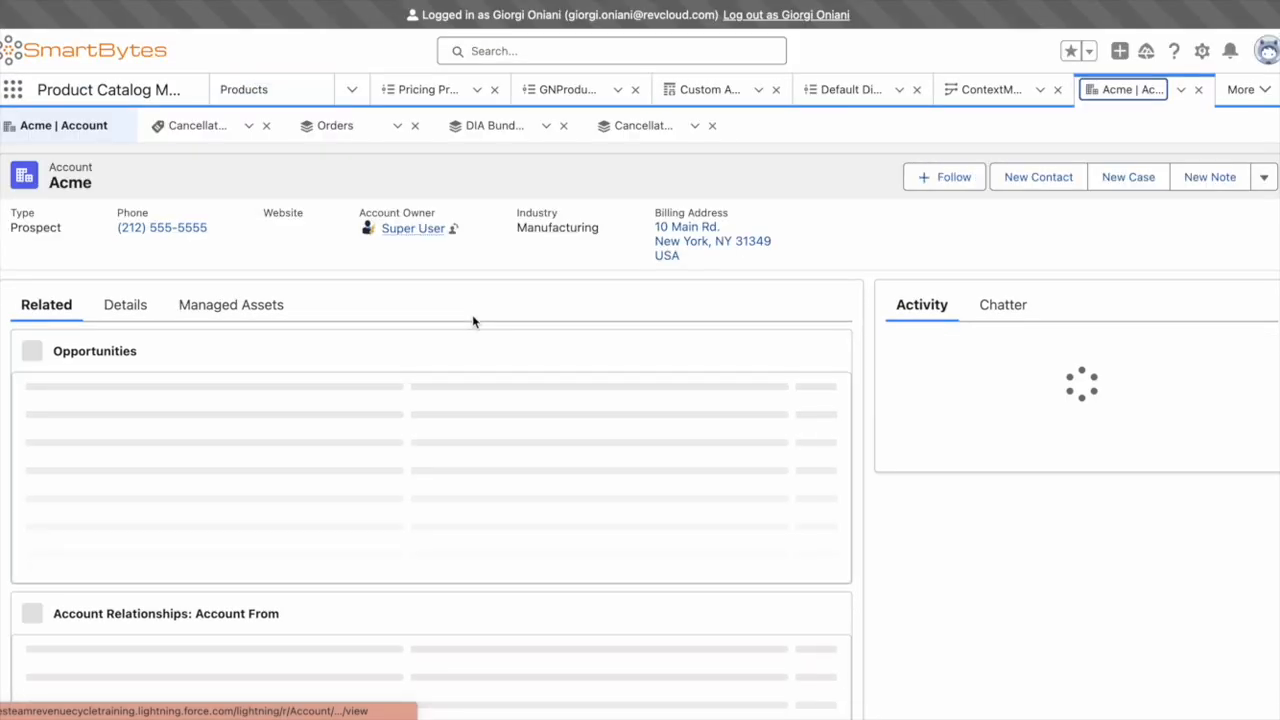
- Show Acme's Managed Assets and expand the DIA Bundle asset's components
{"action": "left_click", "coordinate": [230, 304]}
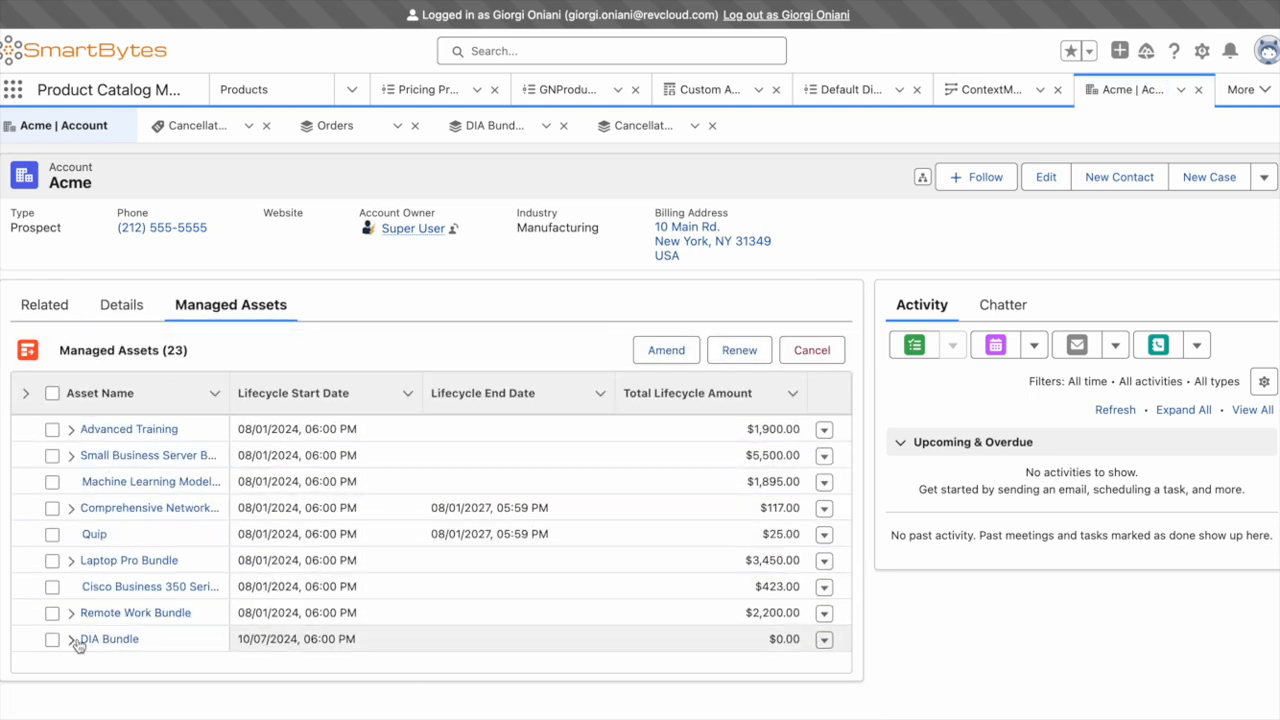
{"action": "left_click", "coordinate": [72, 638]}
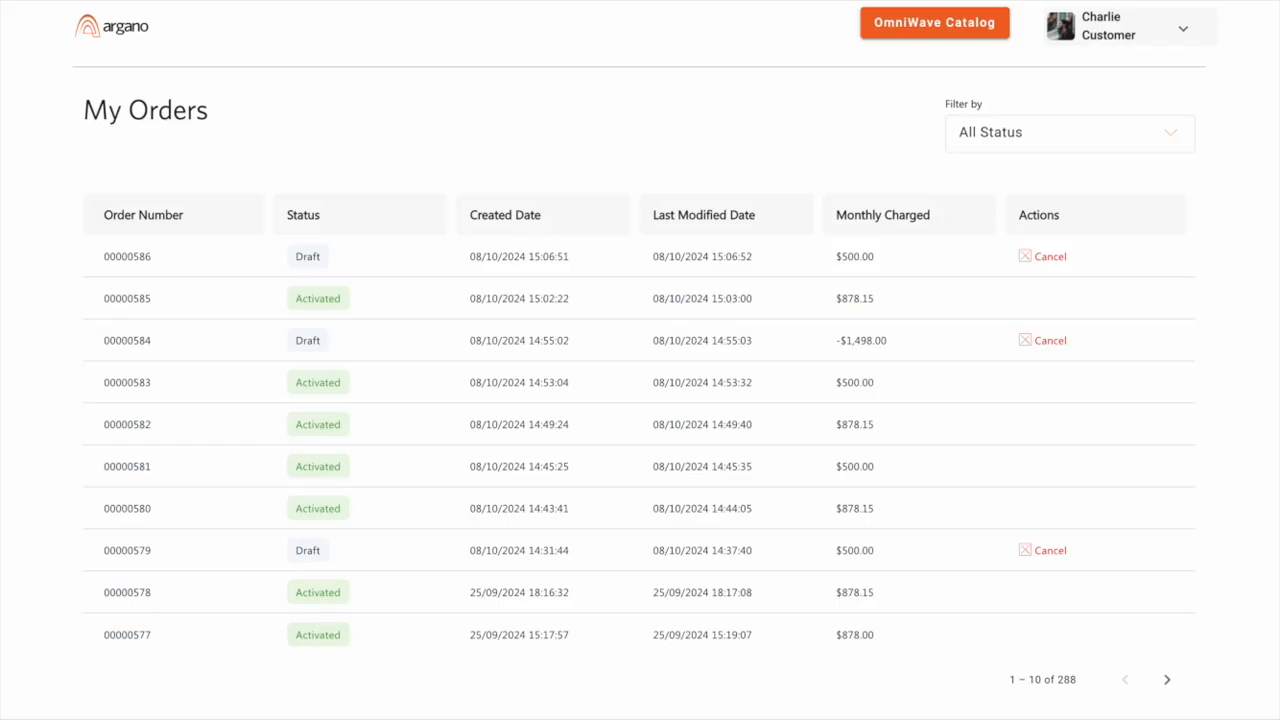
- Go to My Subscriptions and expand DIA Bundle to show its four products including Fortinet Firewall 60F
{"action": "left_click", "coordinate": [1128, 26]}
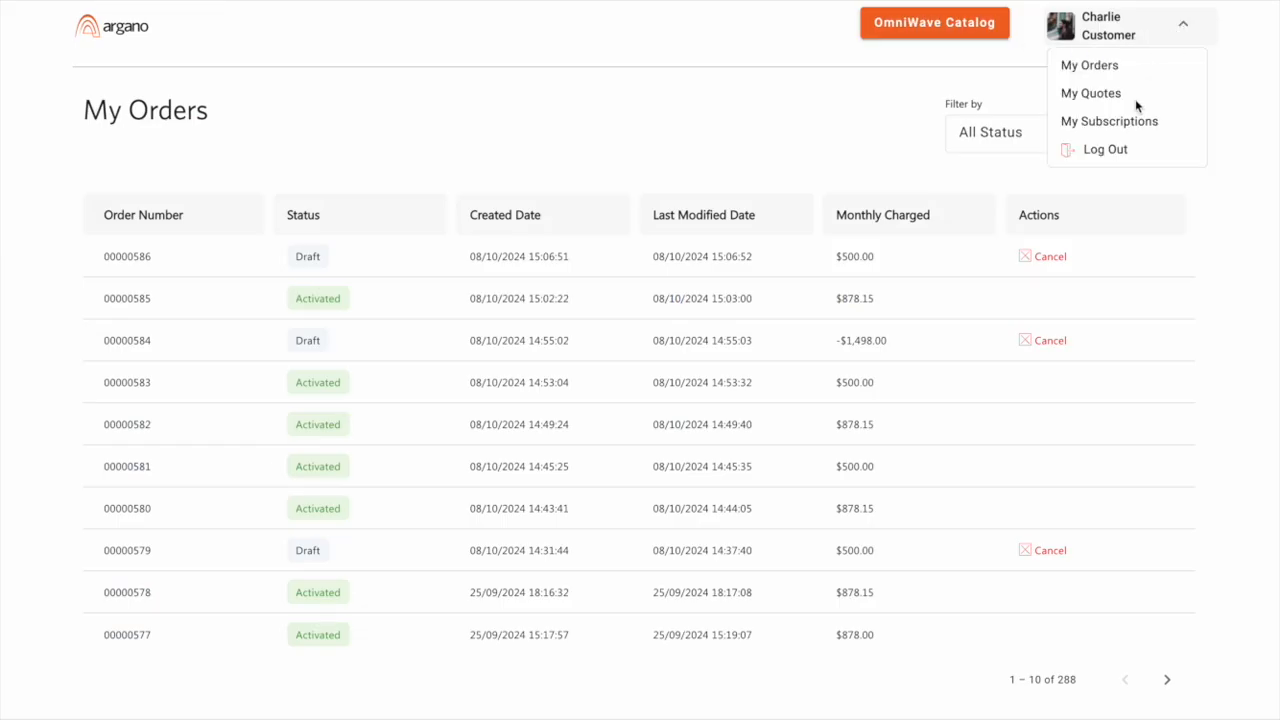
{"action": "left_click", "coordinate": [1108, 122]}
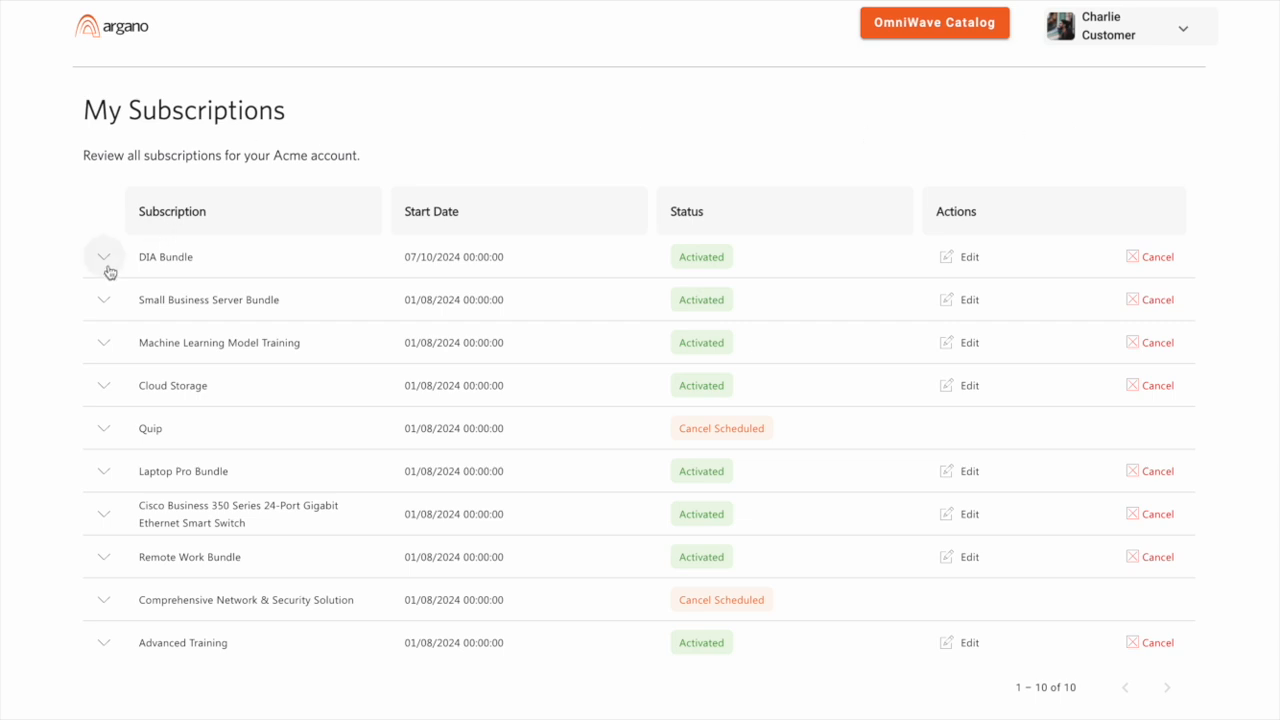
{"action": "left_click", "coordinate": [104, 256]}
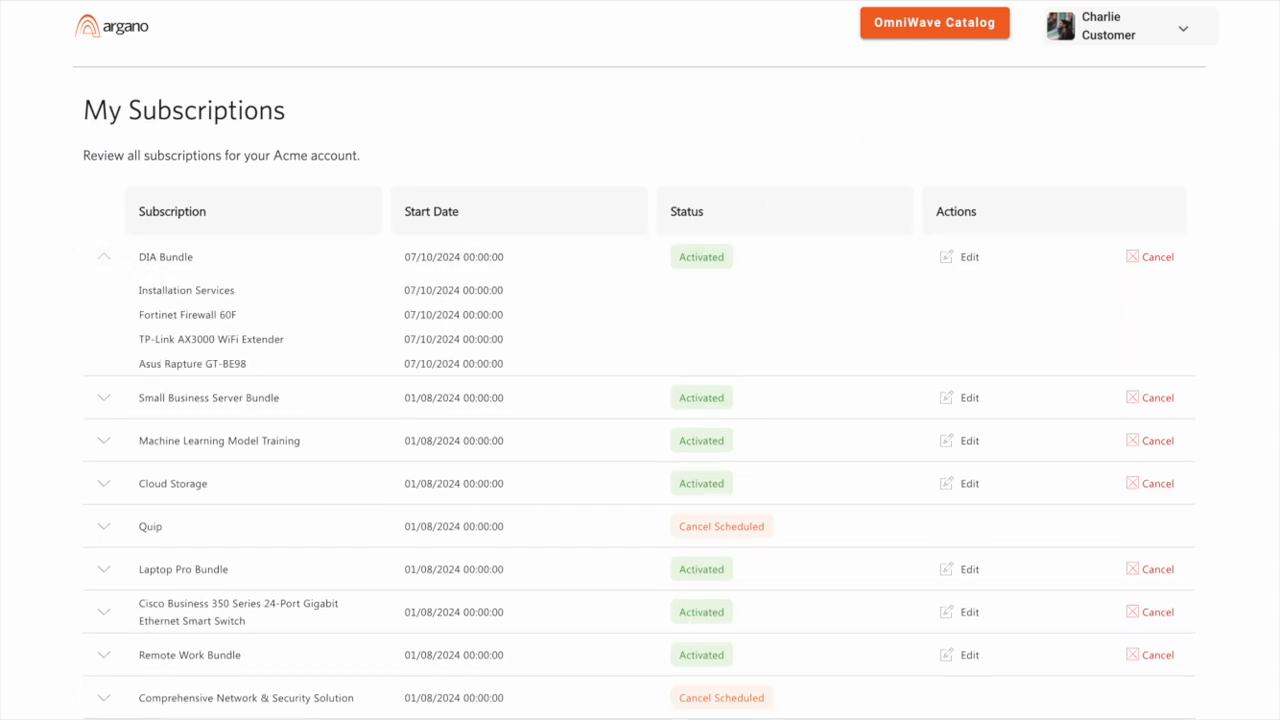
{"action": "mouse_move", "coordinate": [1060, 226]}
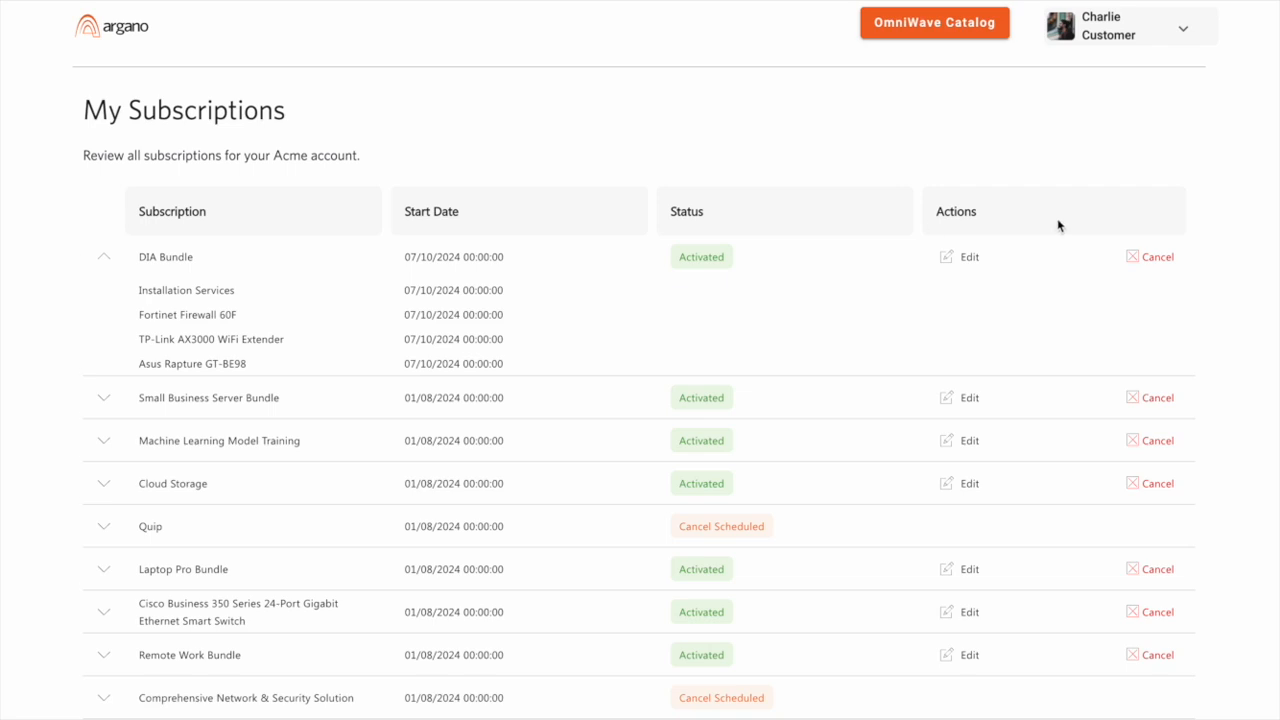
- Cancel the DIA Bundle subscription, confirming Yes, producing draft order 00000587 for -$1,498.00
{"action": "left_click", "coordinate": [1156, 256]}
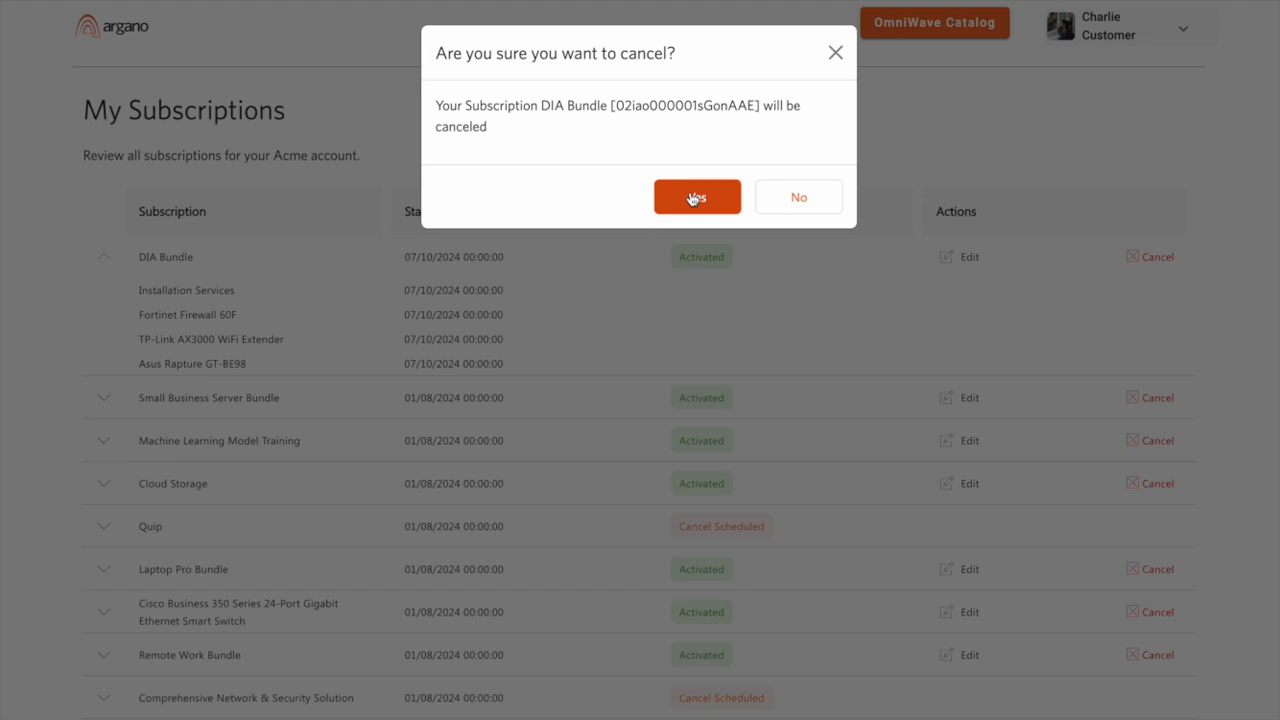
{"action": "left_click", "coordinate": [696, 196]}
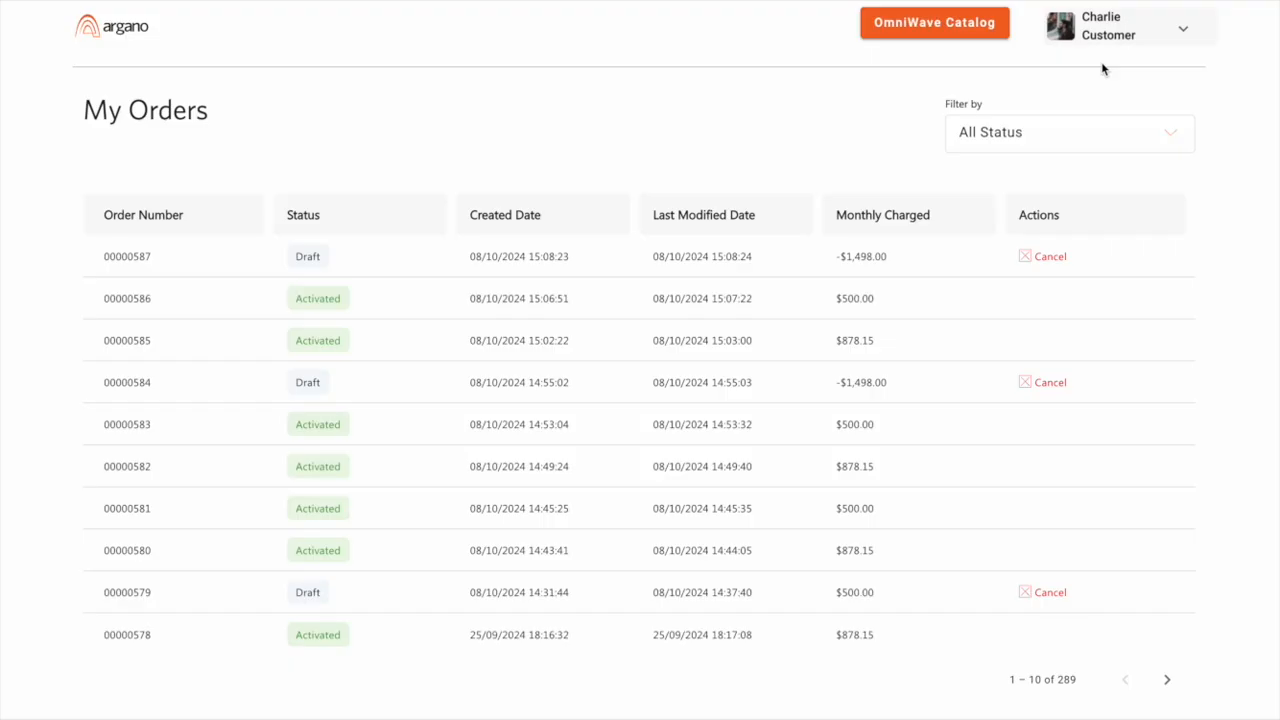
{"action": "mouse_move", "coordinate": [164, 254]}
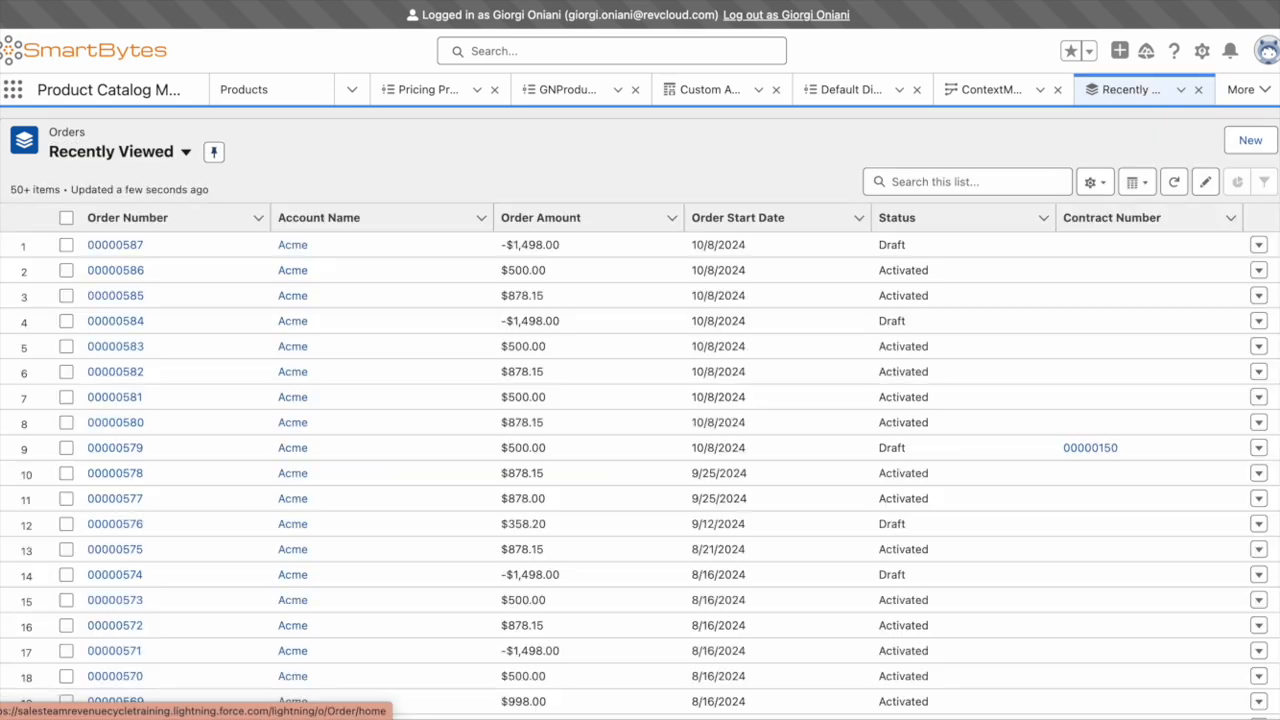
- View order 00000587 with its DIA Bundle lines expanded, each marked Cancel
{"action": "left_click", "coordinate": [114, 244]}
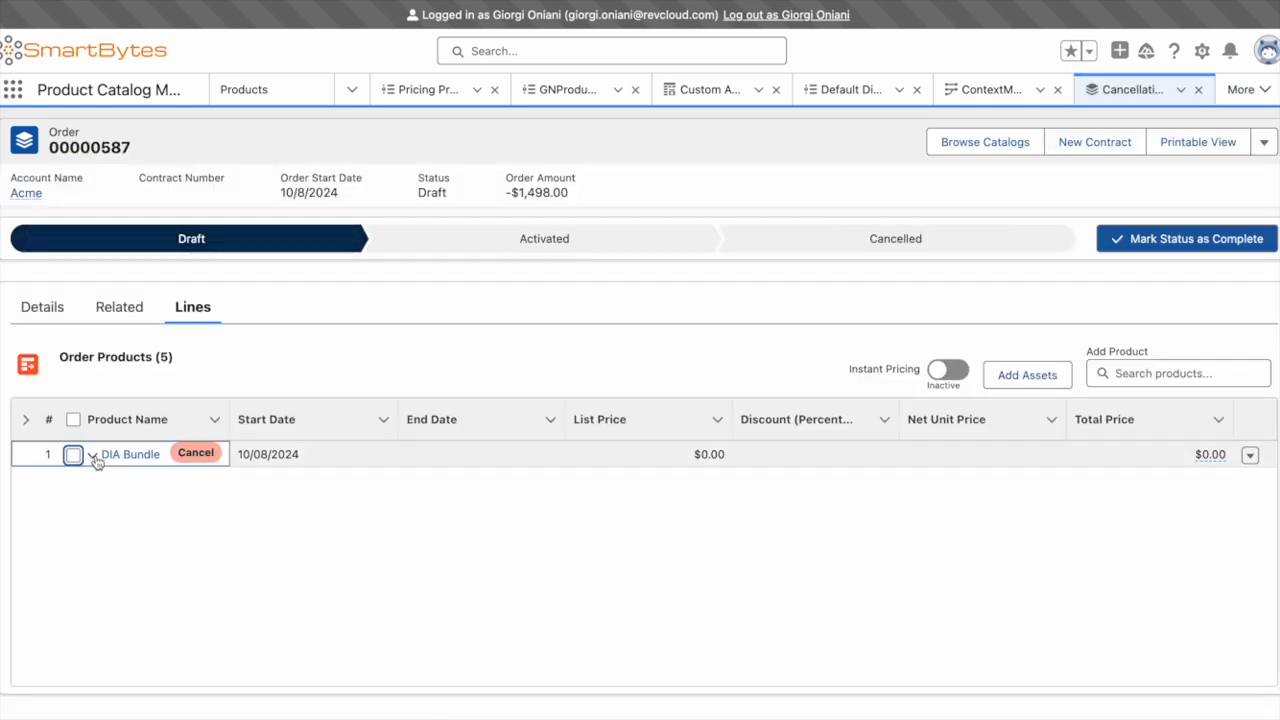
{"action": "left_click", "coordinate": [92, 454]}
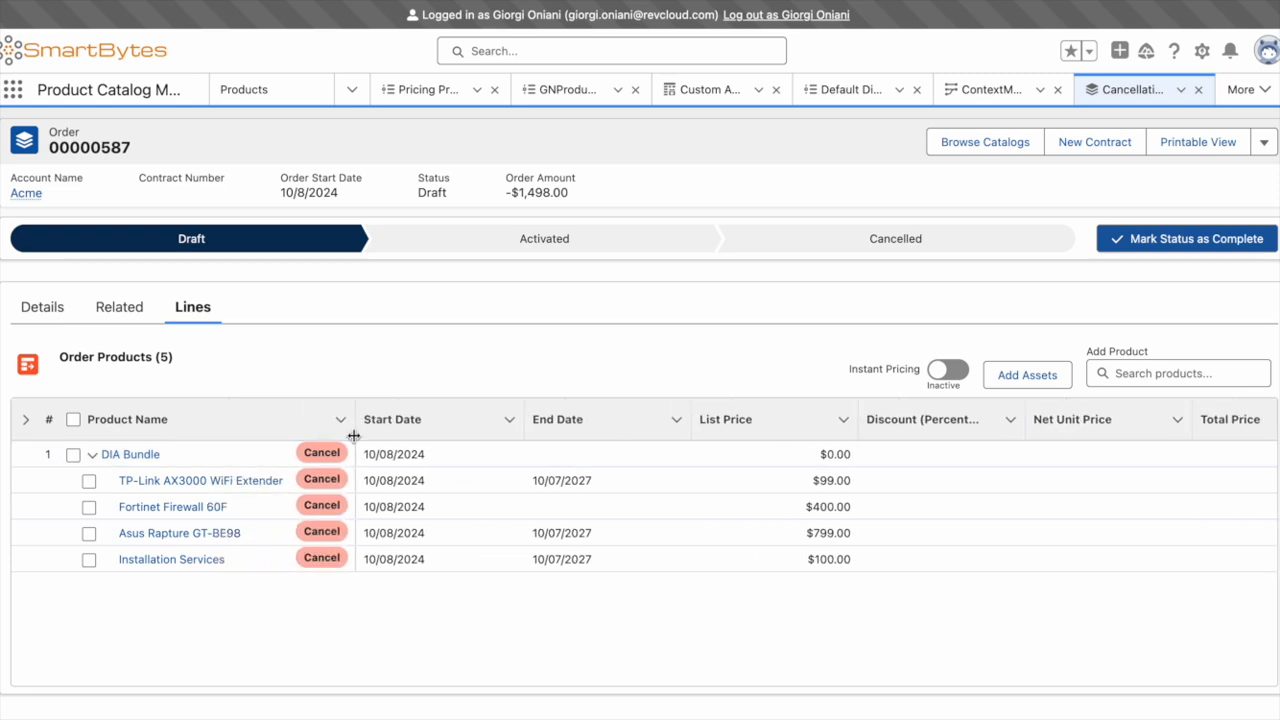
{"action": "mouse_move", "coordinate": [628, 334]}
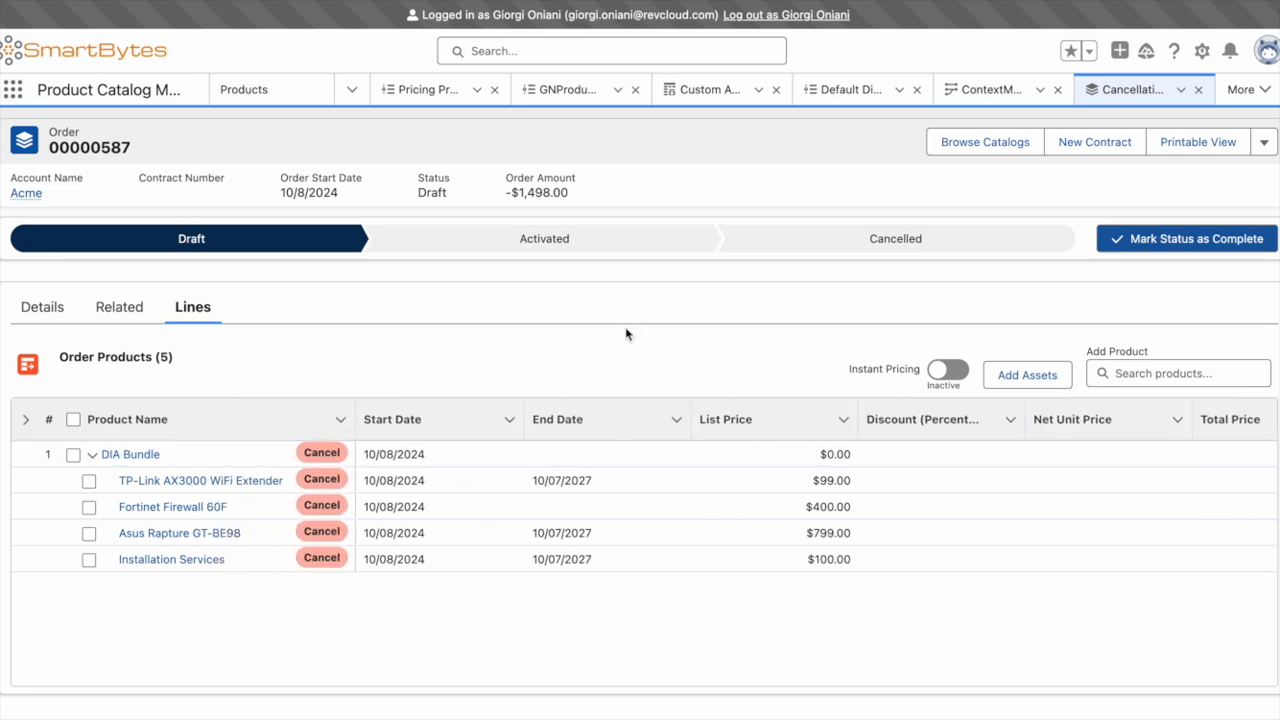
{"action": "mouse_move", "coordinate": [658, 244]}
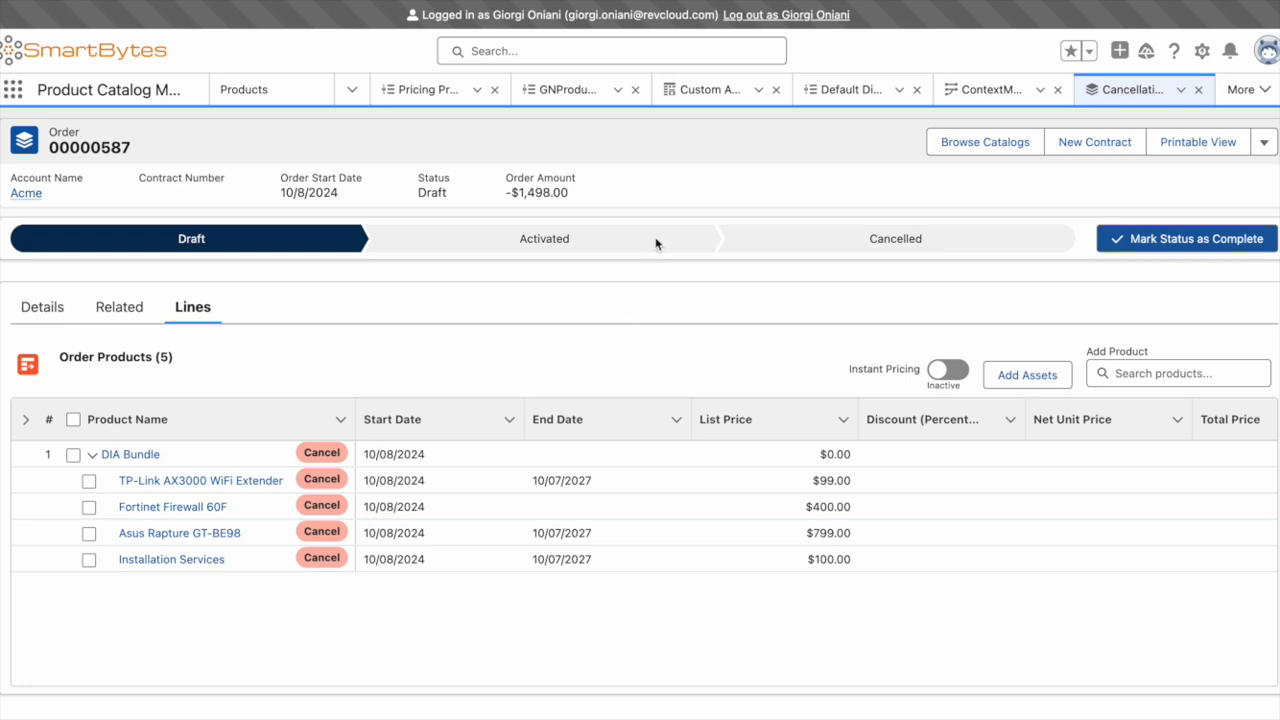